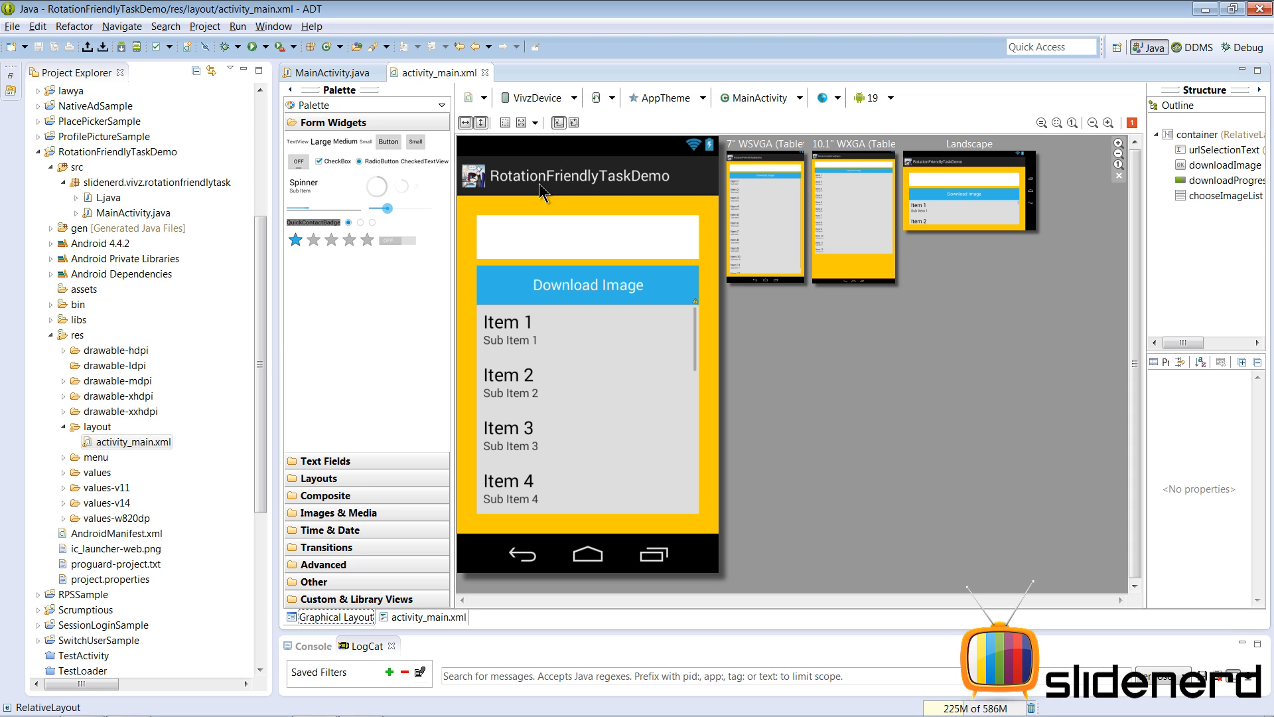
mouse_move(449, 533)
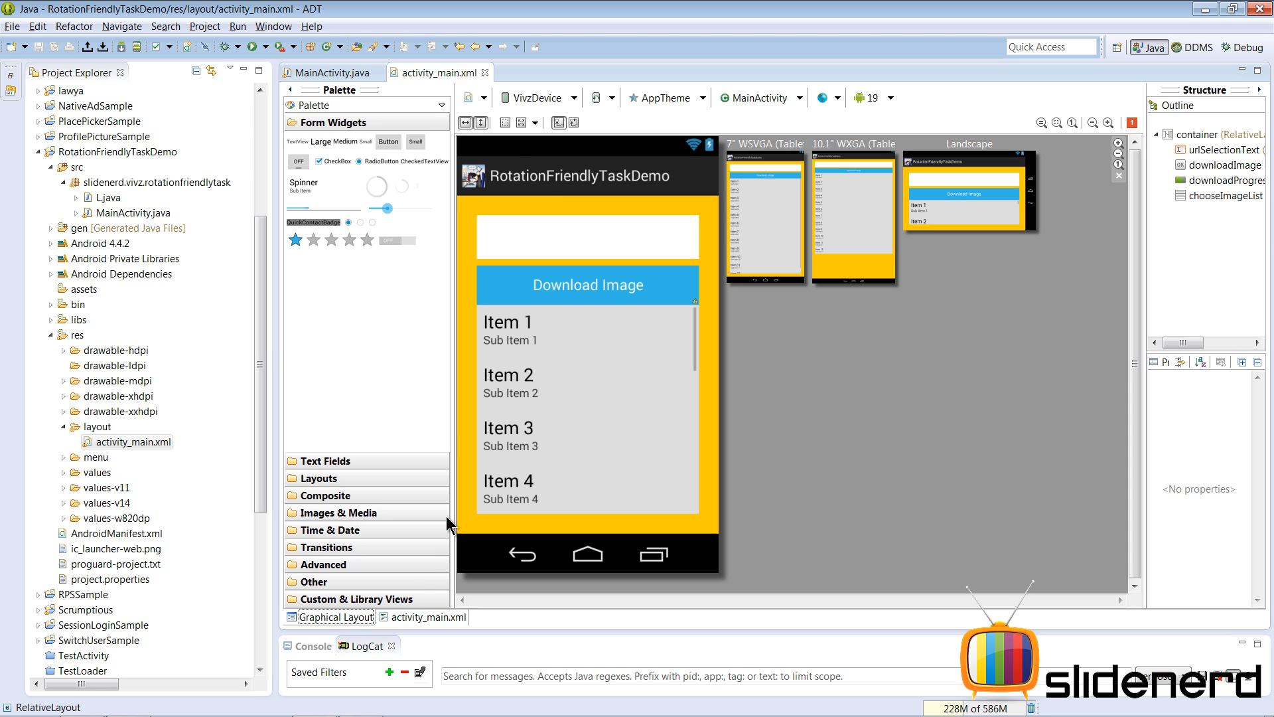
Step: Switch to MainActivity.java and scroll down to MyTask's onPreExecute method
left_click(331, 71)
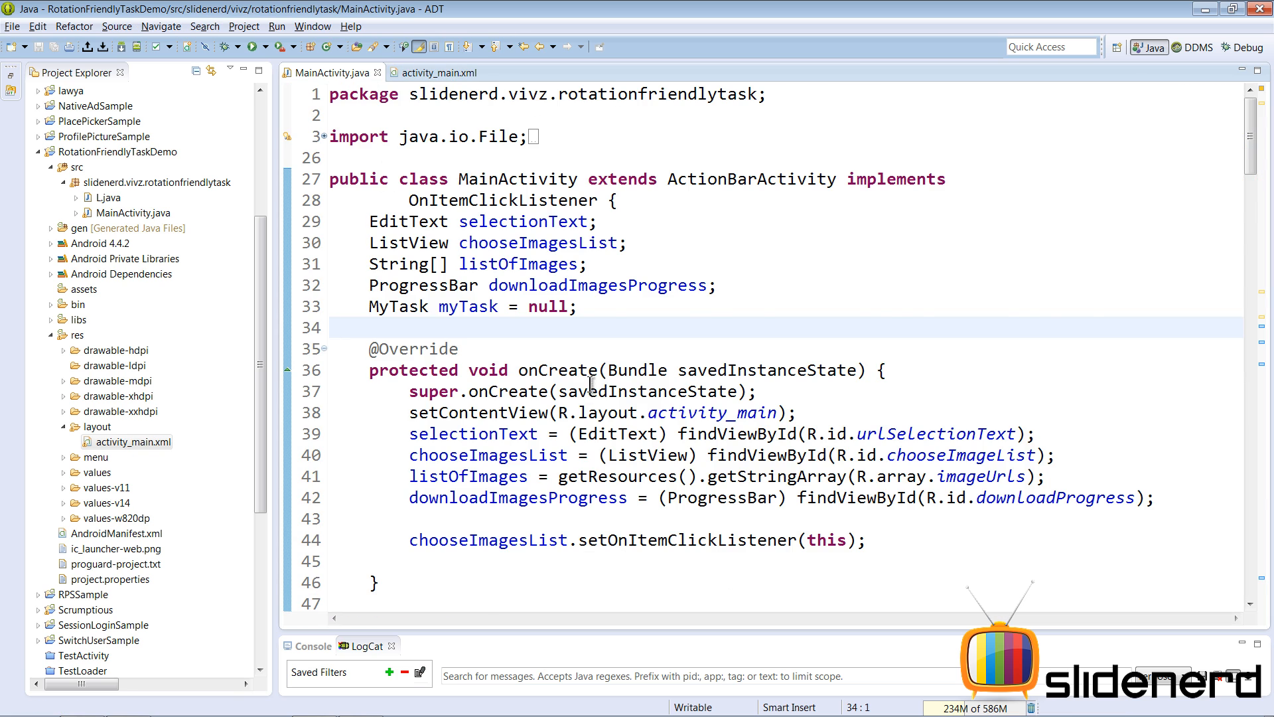
scroll("down", 3)
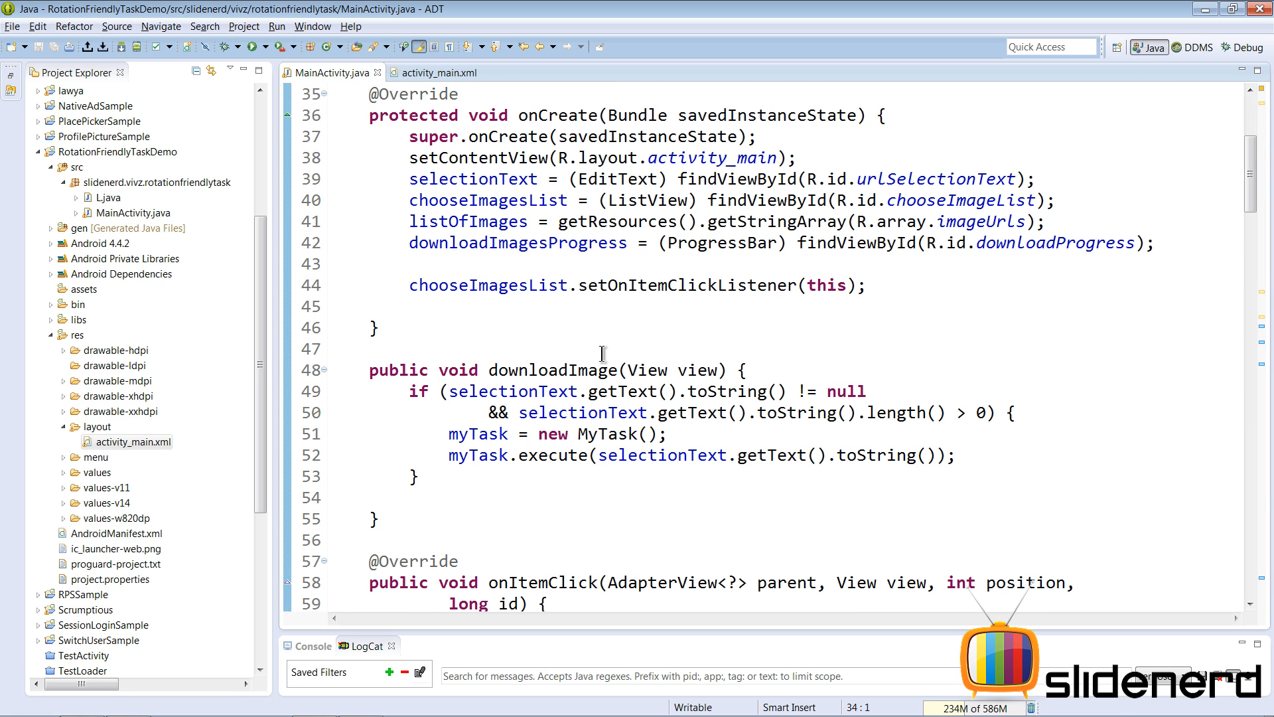
scroll("down", 3)
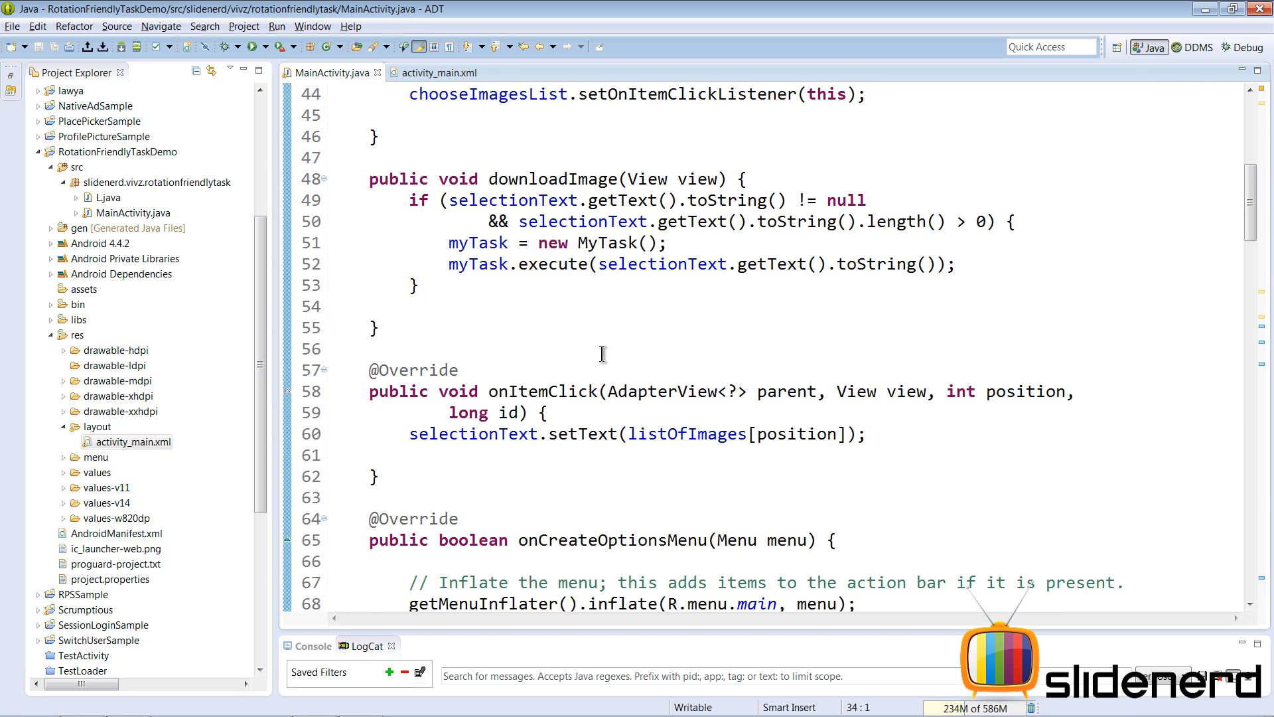
scroll("down", 3)
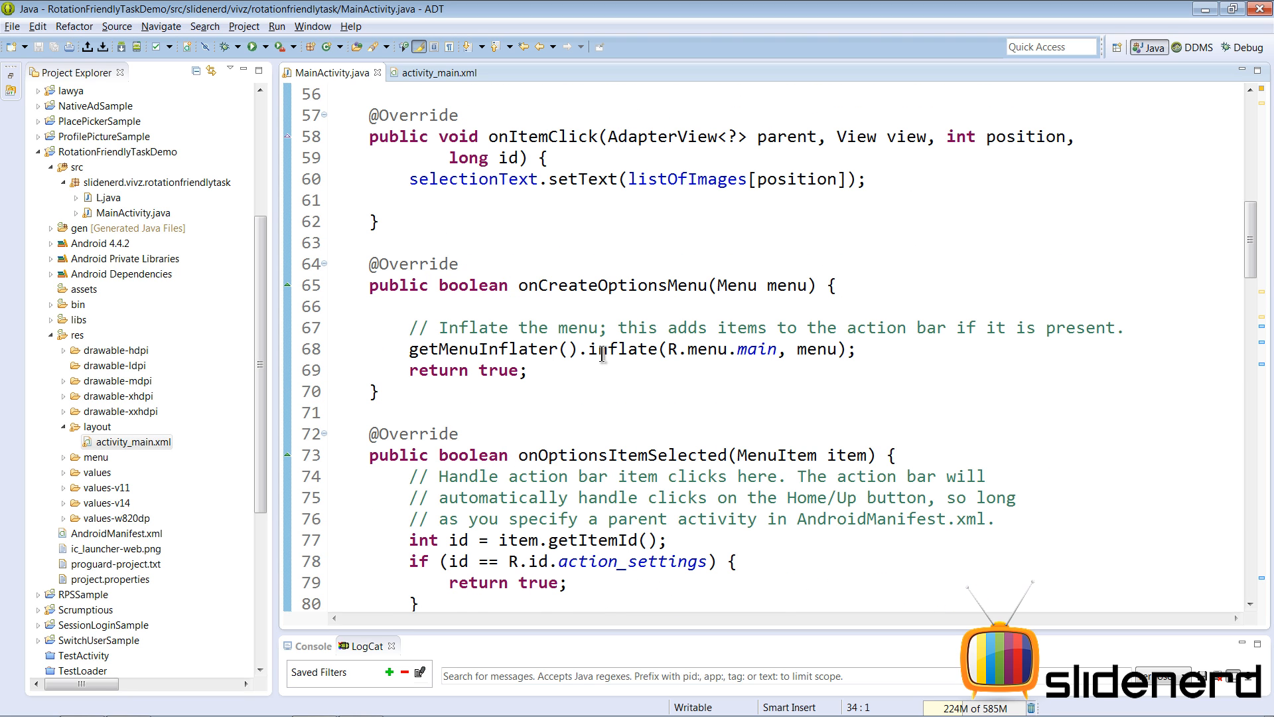
scroll("down", 3)
type("downloadImagesProgress.setVisibility(View.VISIBLE);")
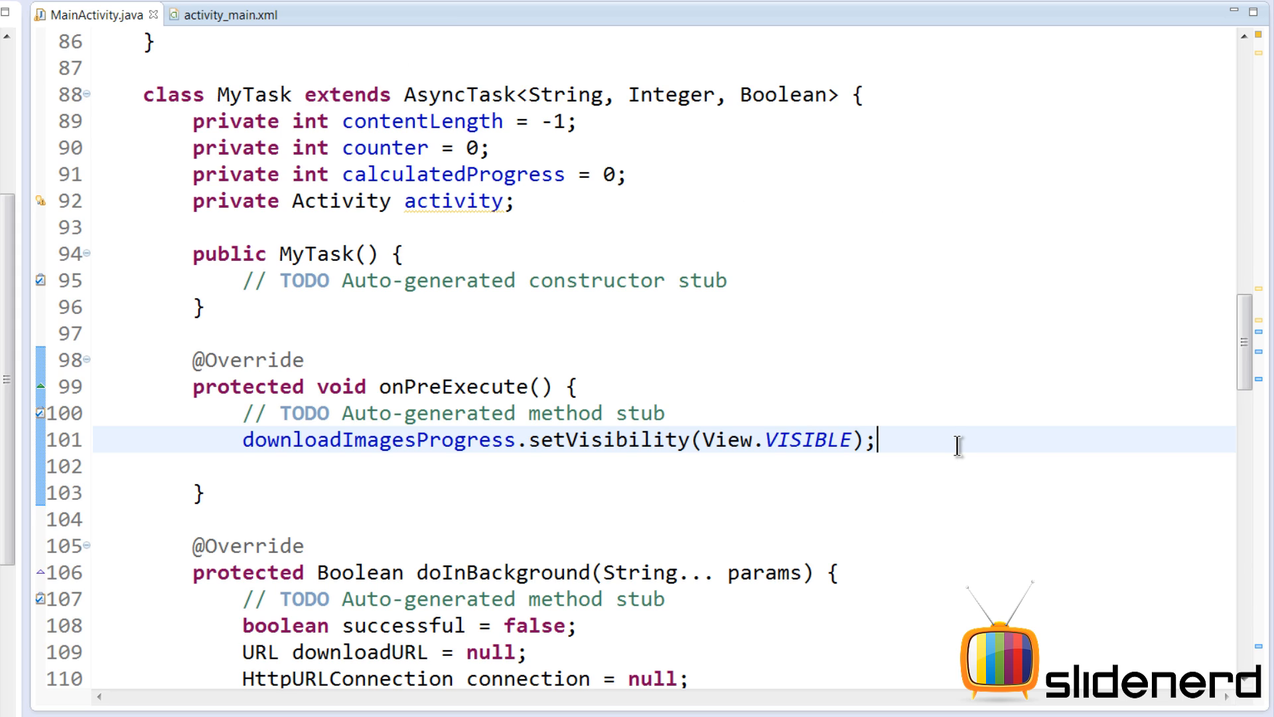
Step: Add if (getResources().getConfiguration().orientation == Configuration.ORIENTATION_PORTRAIT) with empty else after setVisibility
key("Enter")
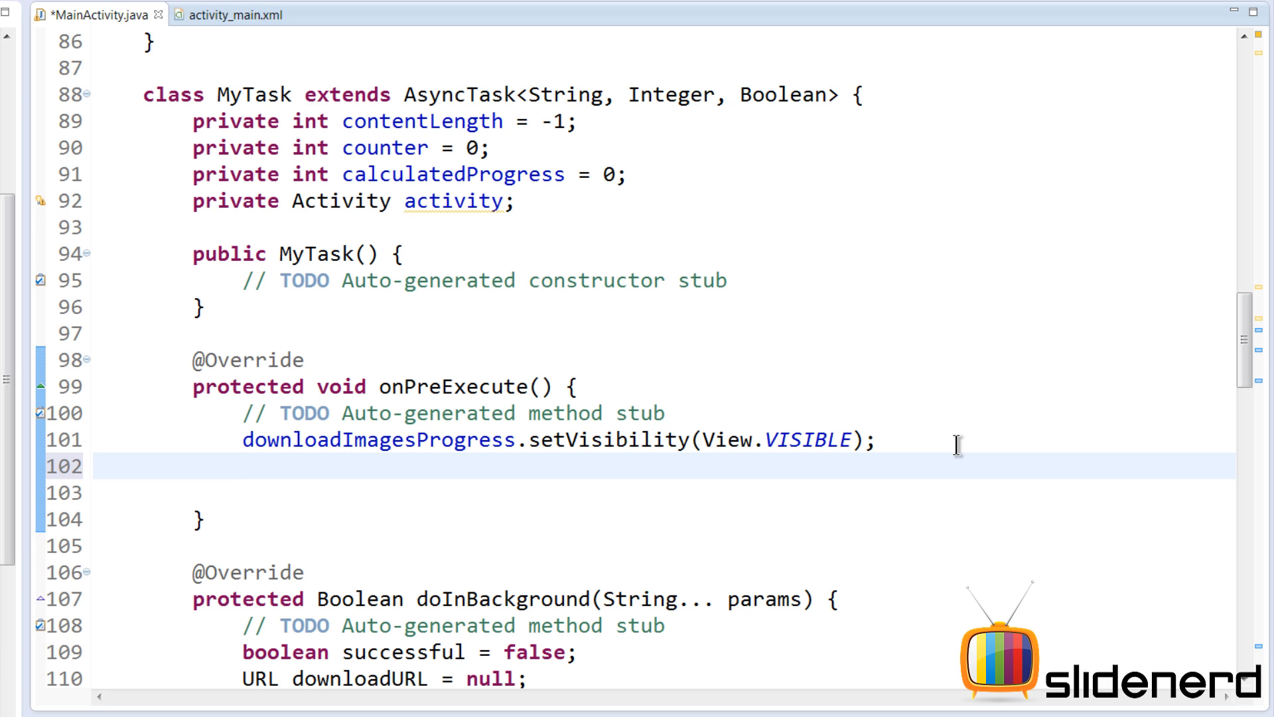
type("if(")
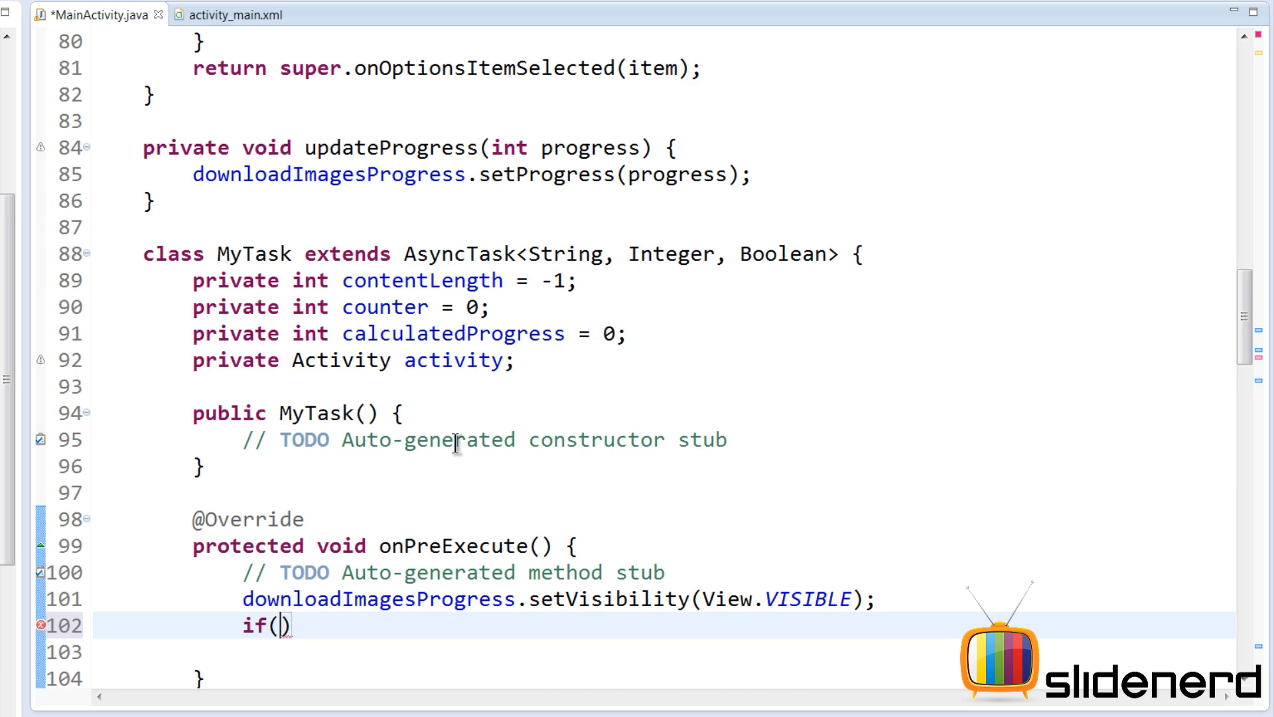
scroll("down", 3)
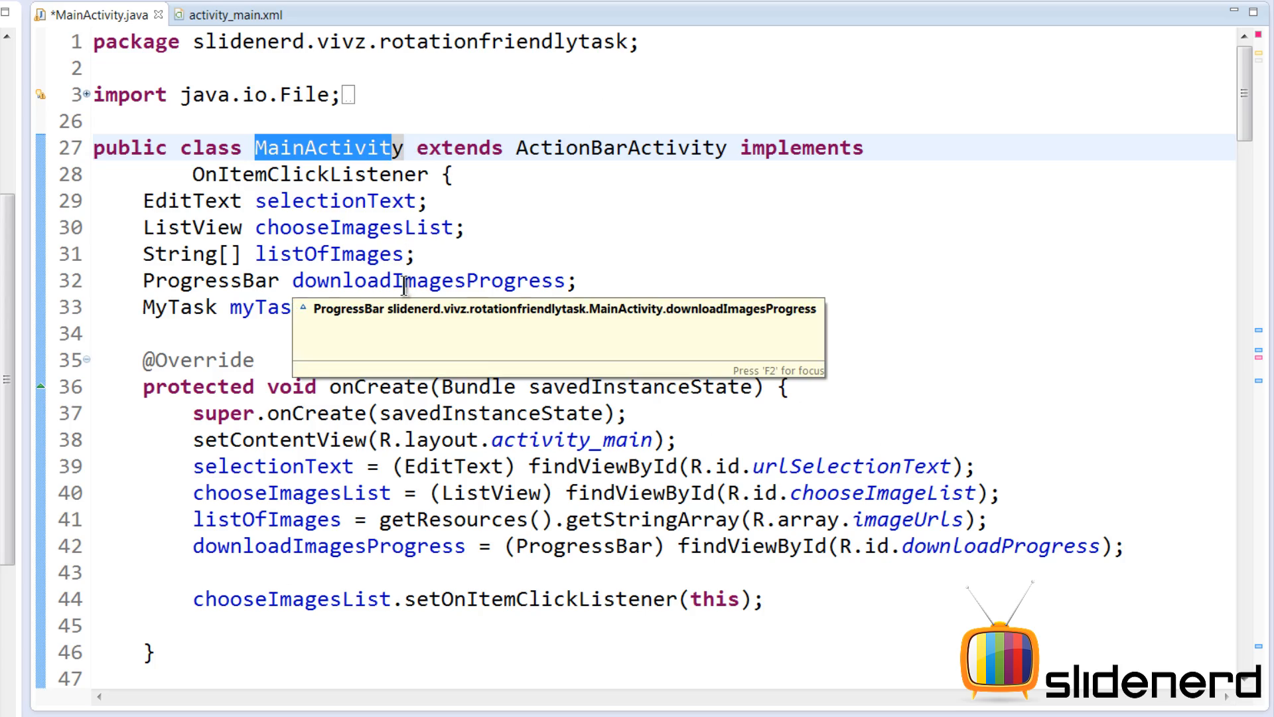
scroll("down", 3)
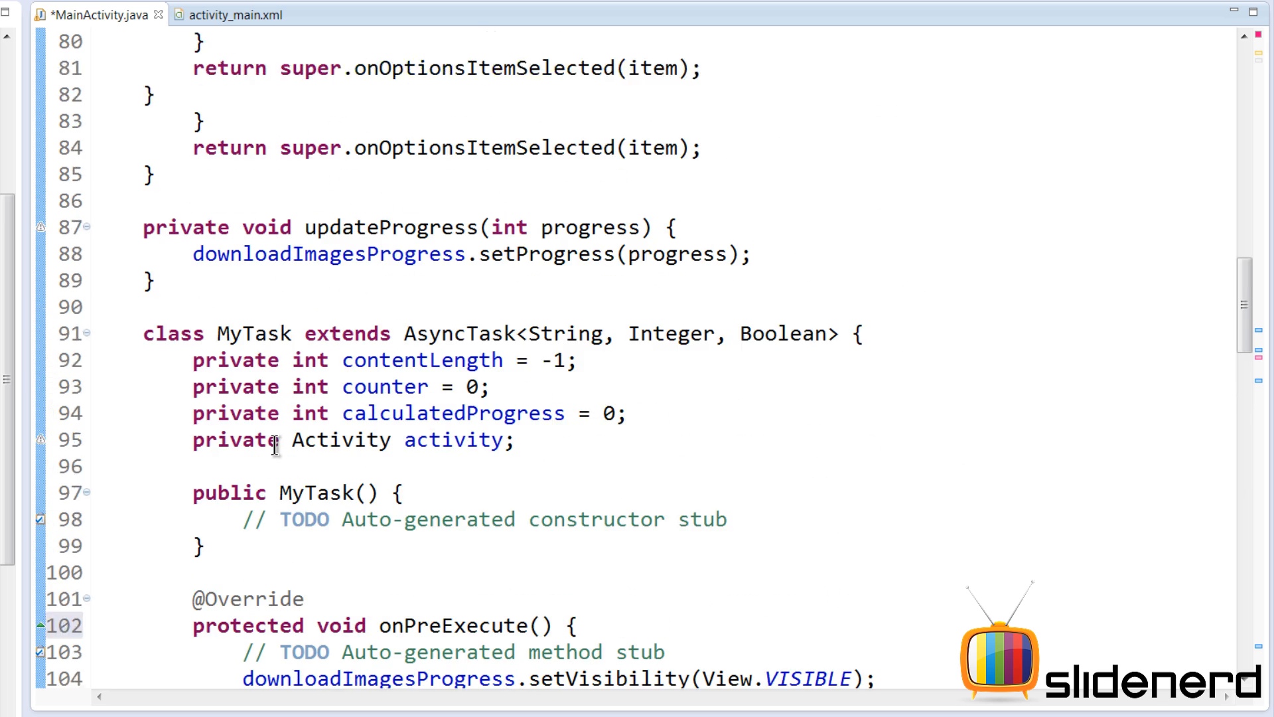
type("if(MainActivity.this")
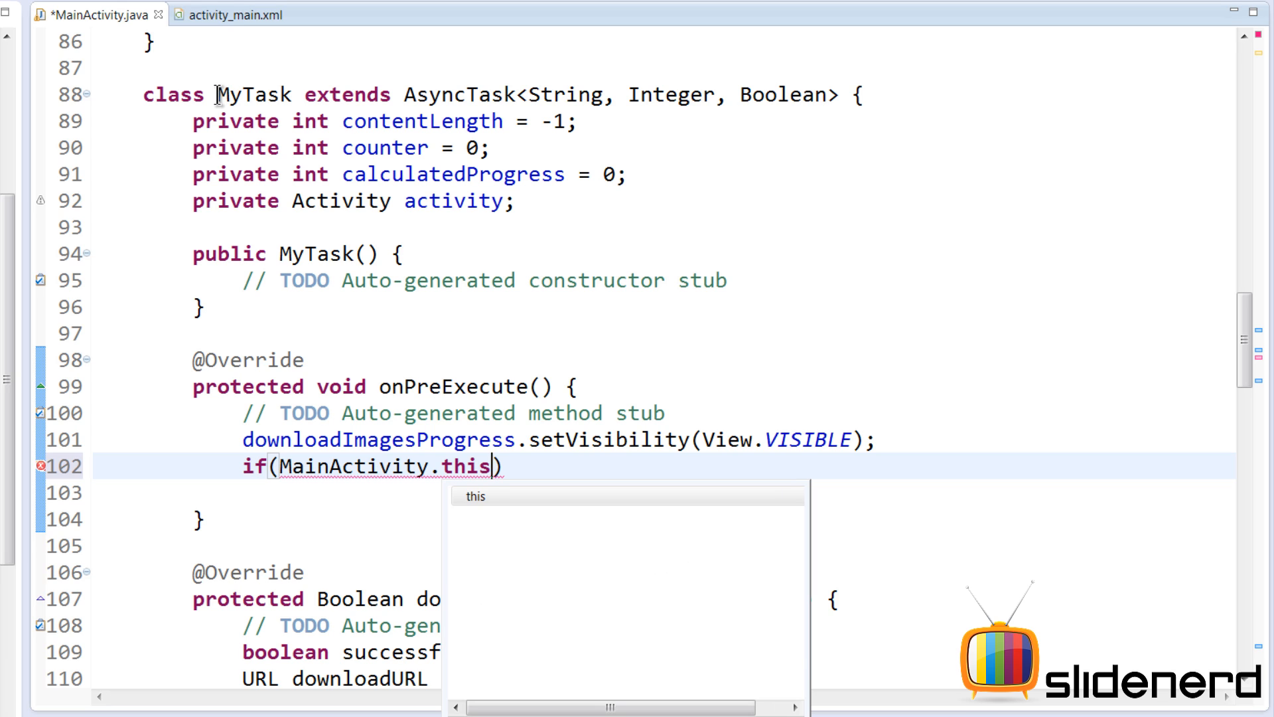
mouse_move(320, 94)
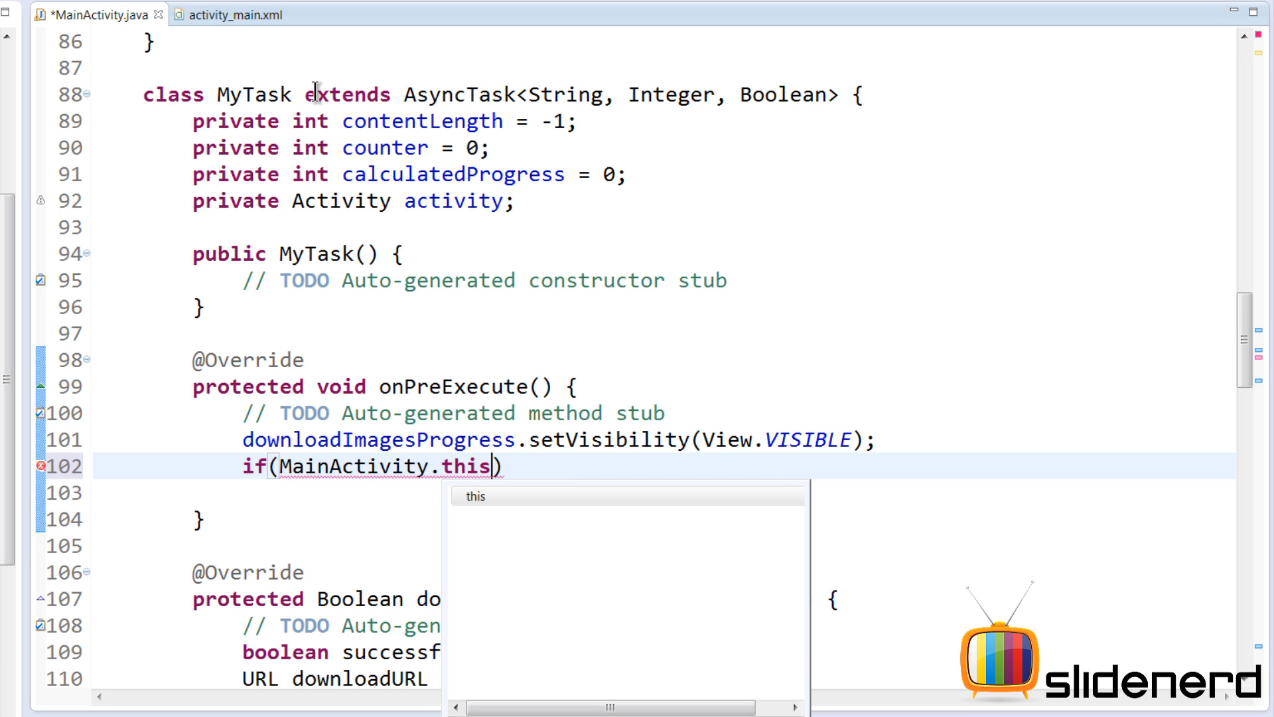
type(".")
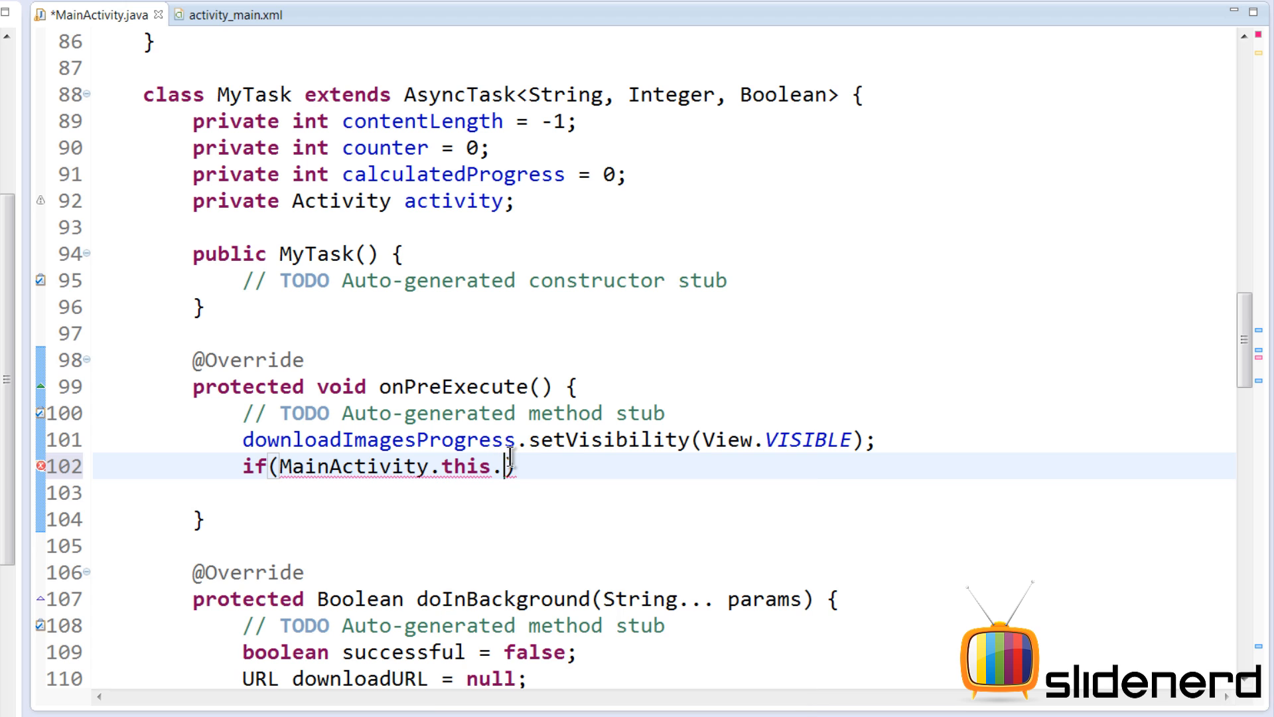
type("getResources()")
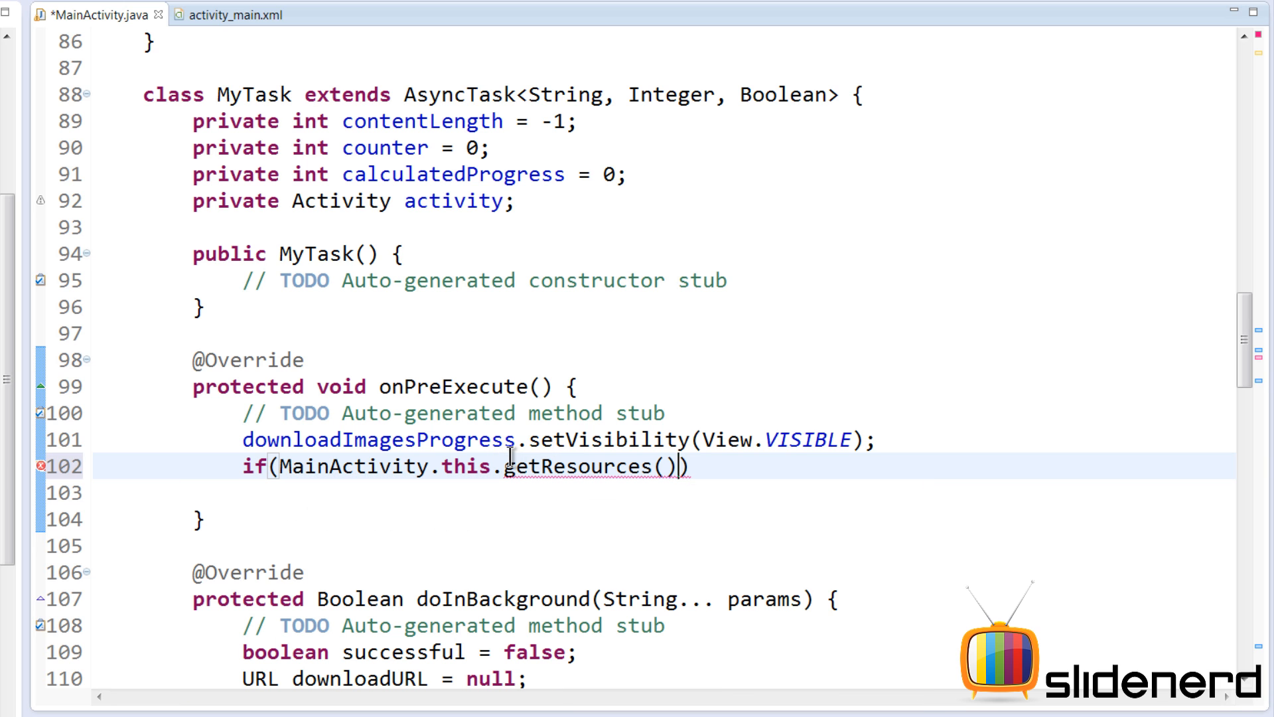
type(".getConfiguration(")
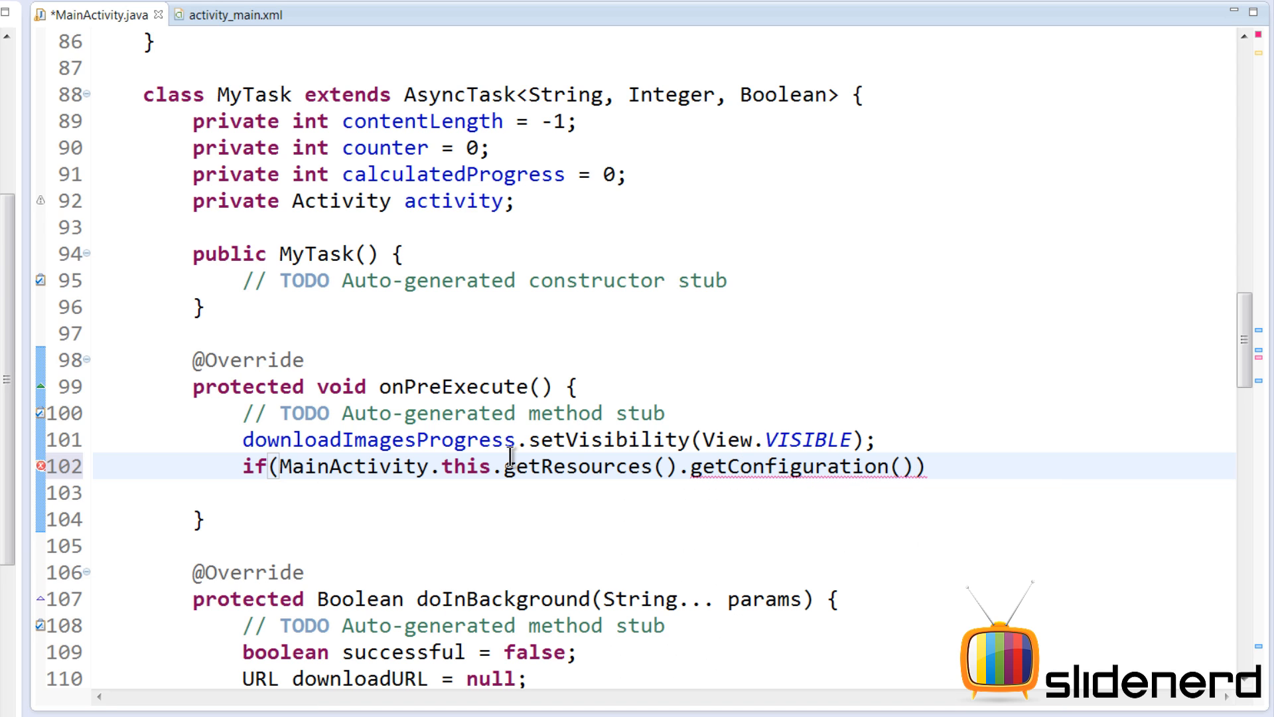
type(".")
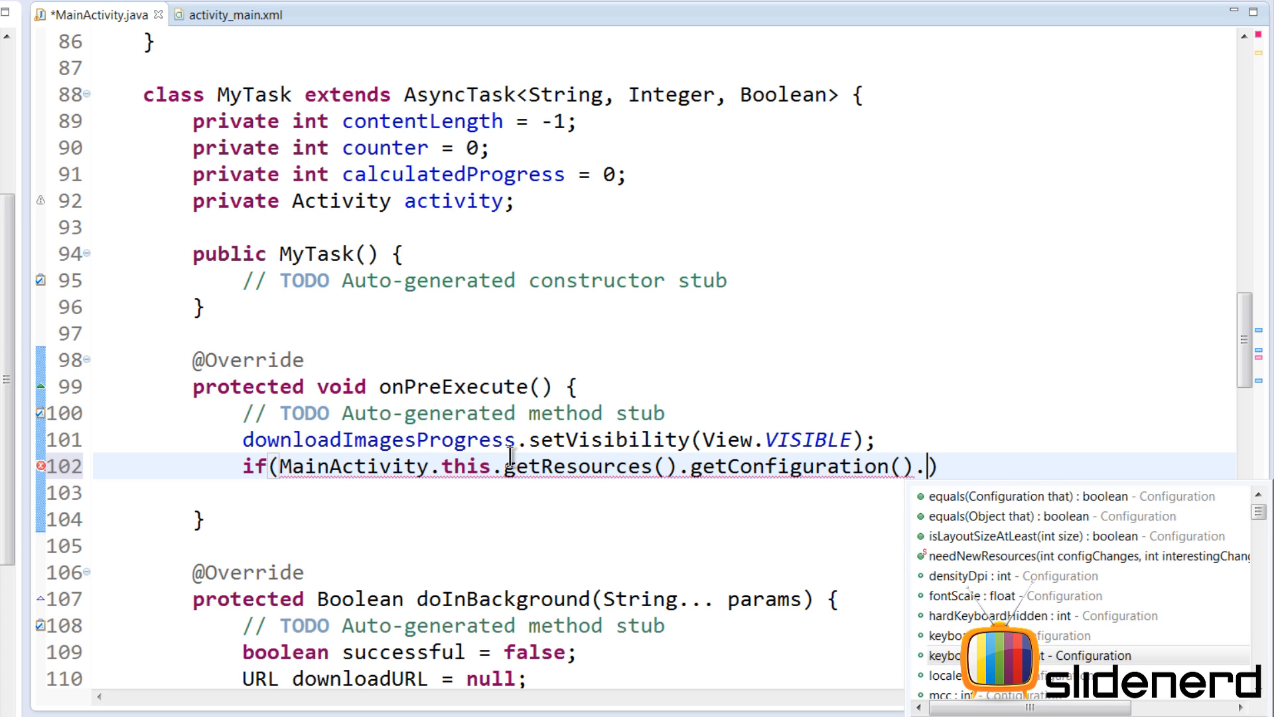
scroll("down", 3)
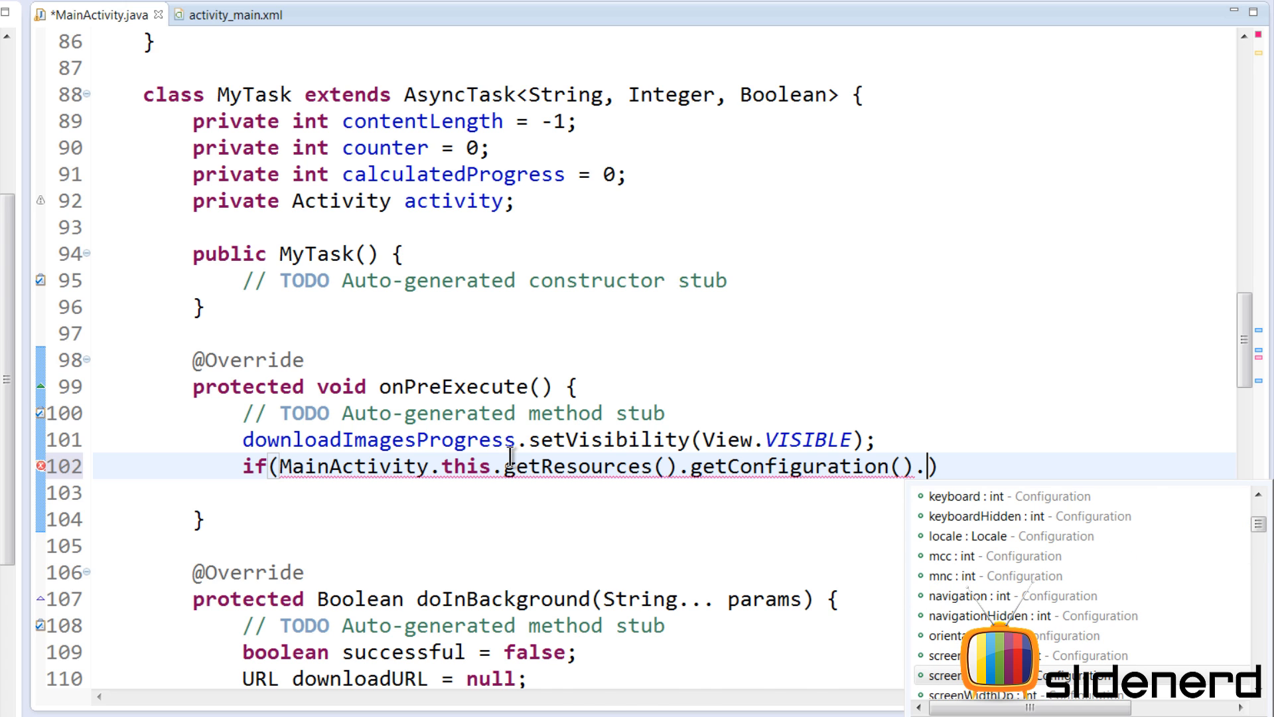
mouse_move(932, 635)
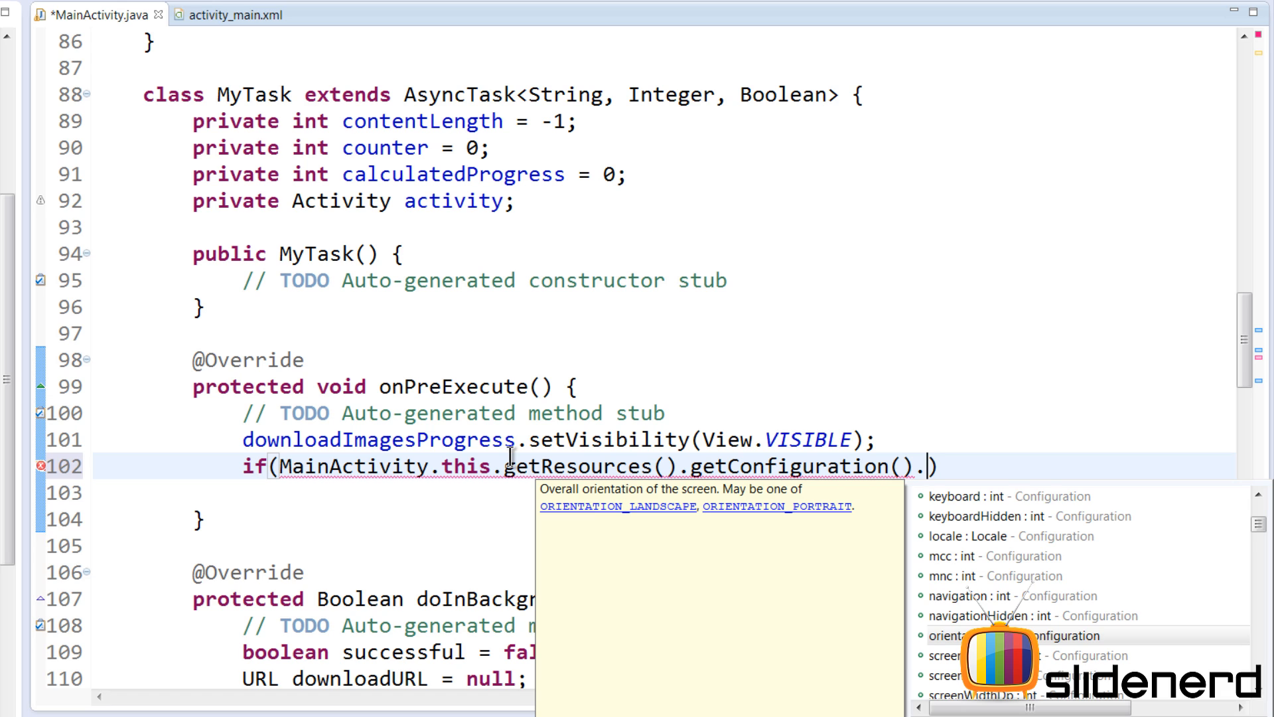
left_click(943, 635)
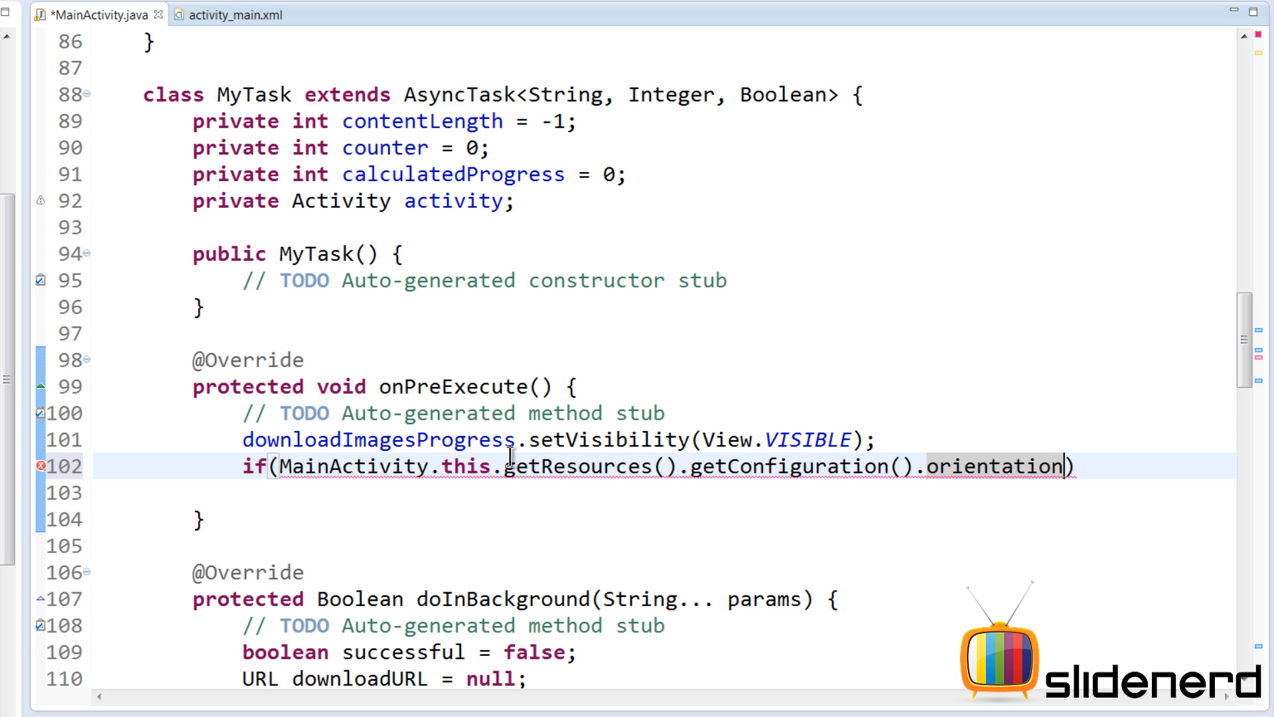
type("==Configuration.ORIENTATION_PORTRAIT) {")
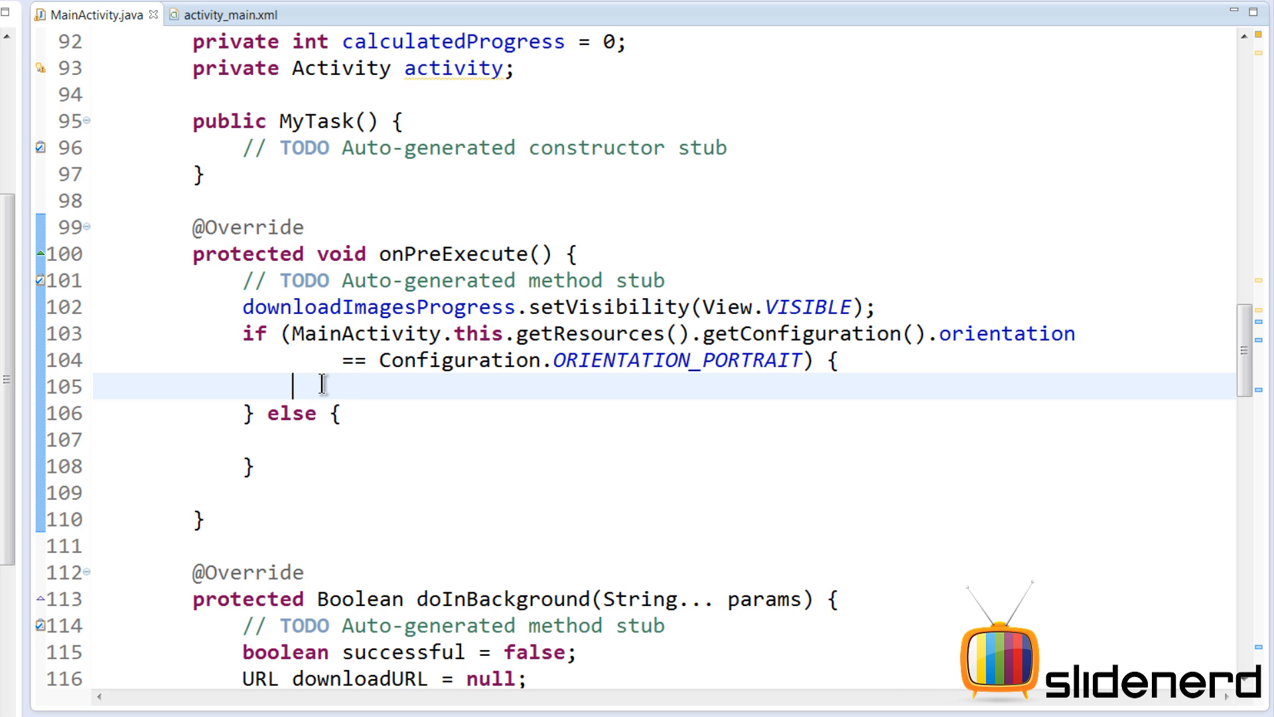
Step: Call setRequestedOrientation with ORIENTATION_PORTRAIT in the if branch and ORIENTATION_LANDSCAPE in else
type("Ma")
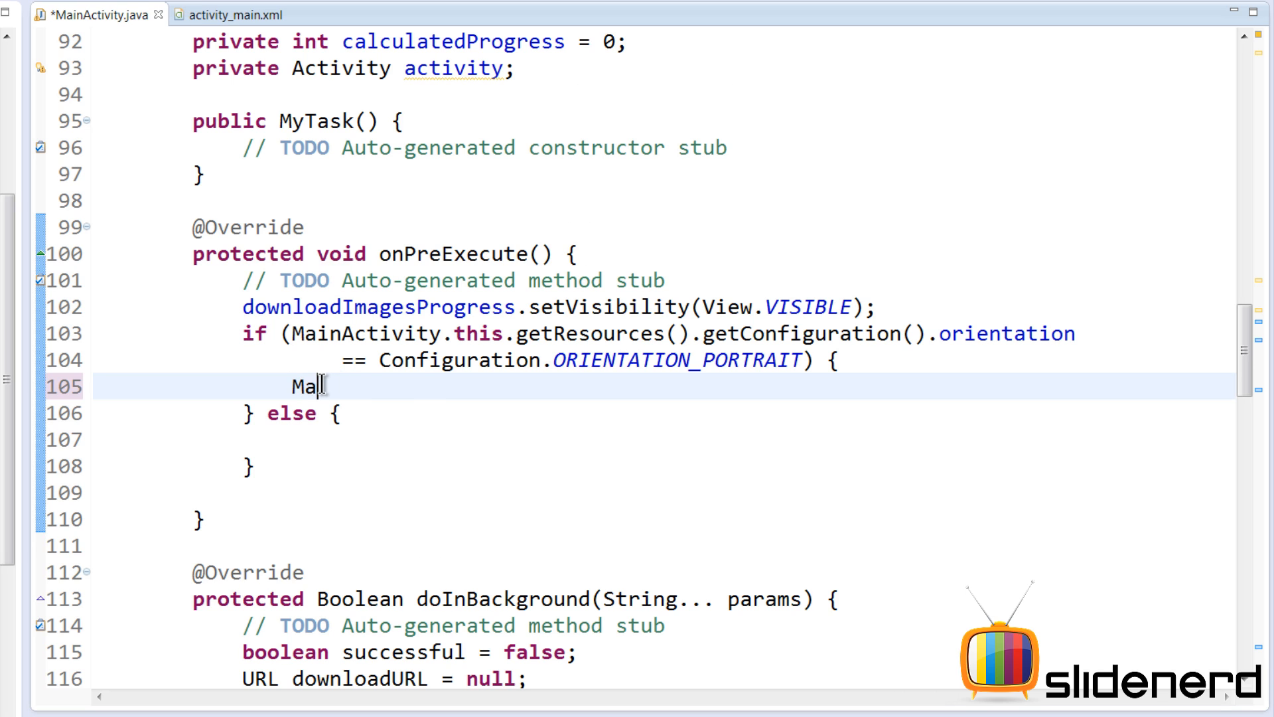
type("inActivity.this.")
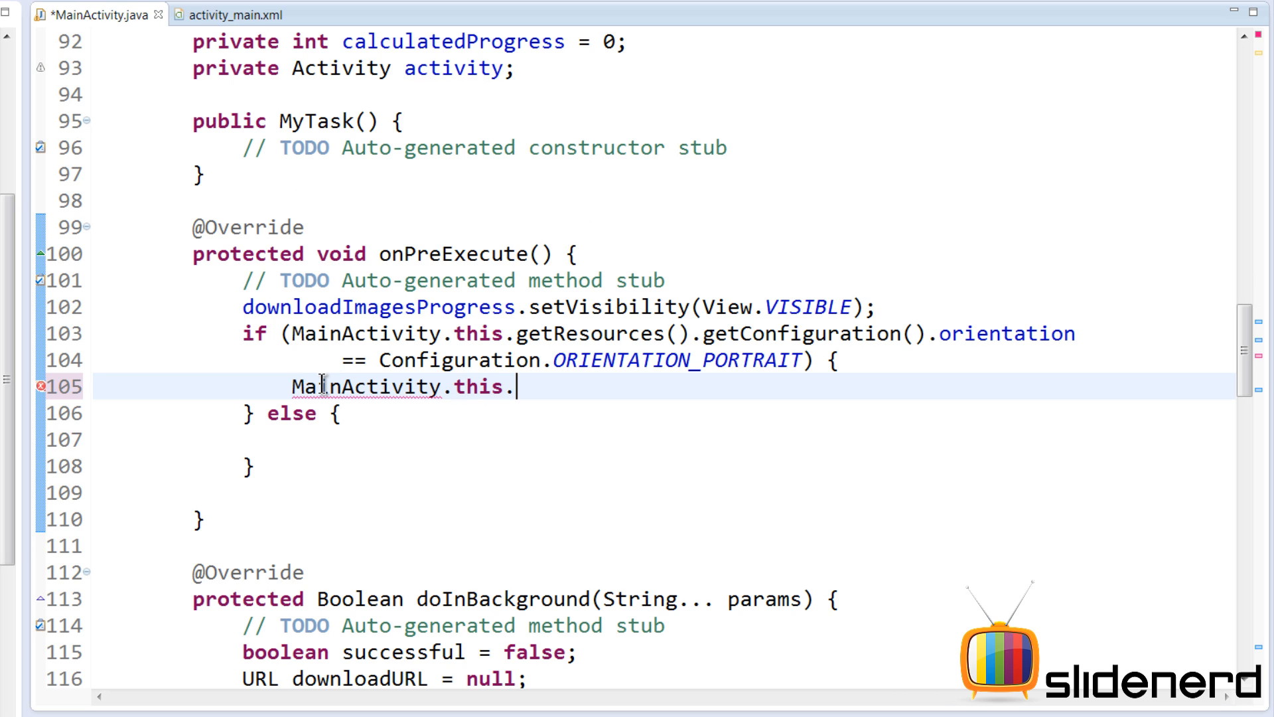
type("setRequestedOrientation(Confi);")
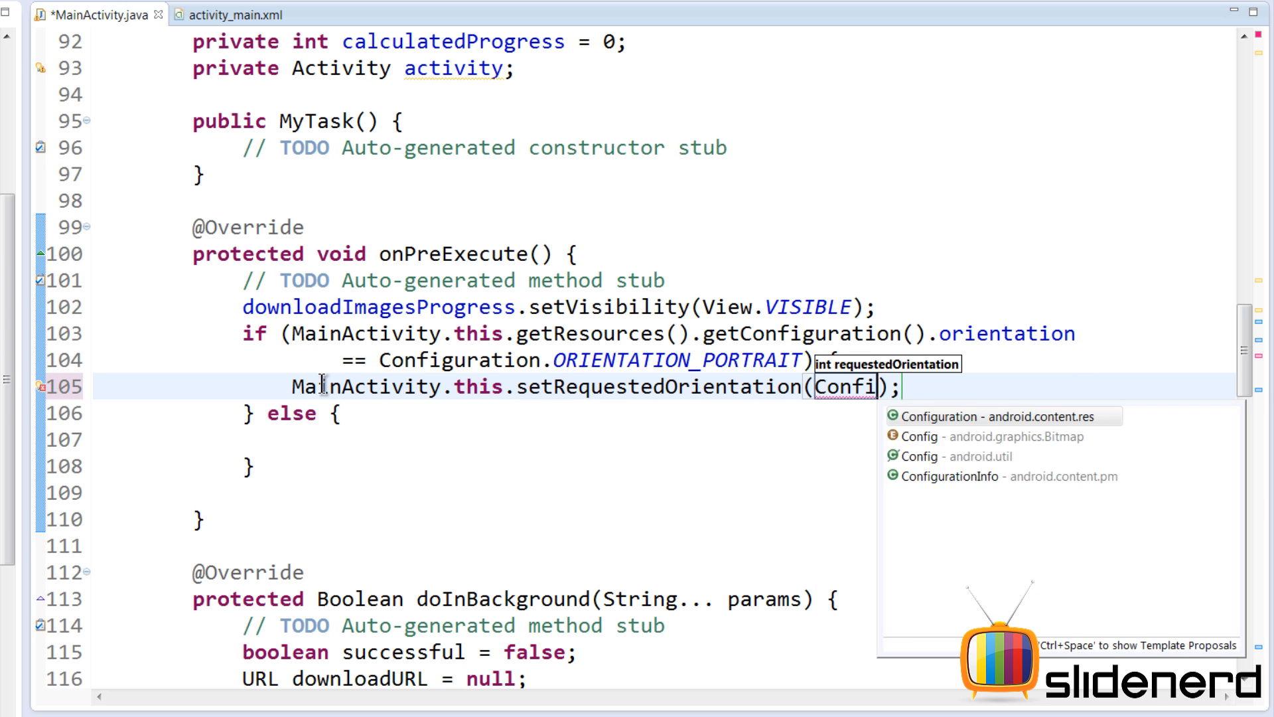
type("guration.OR")
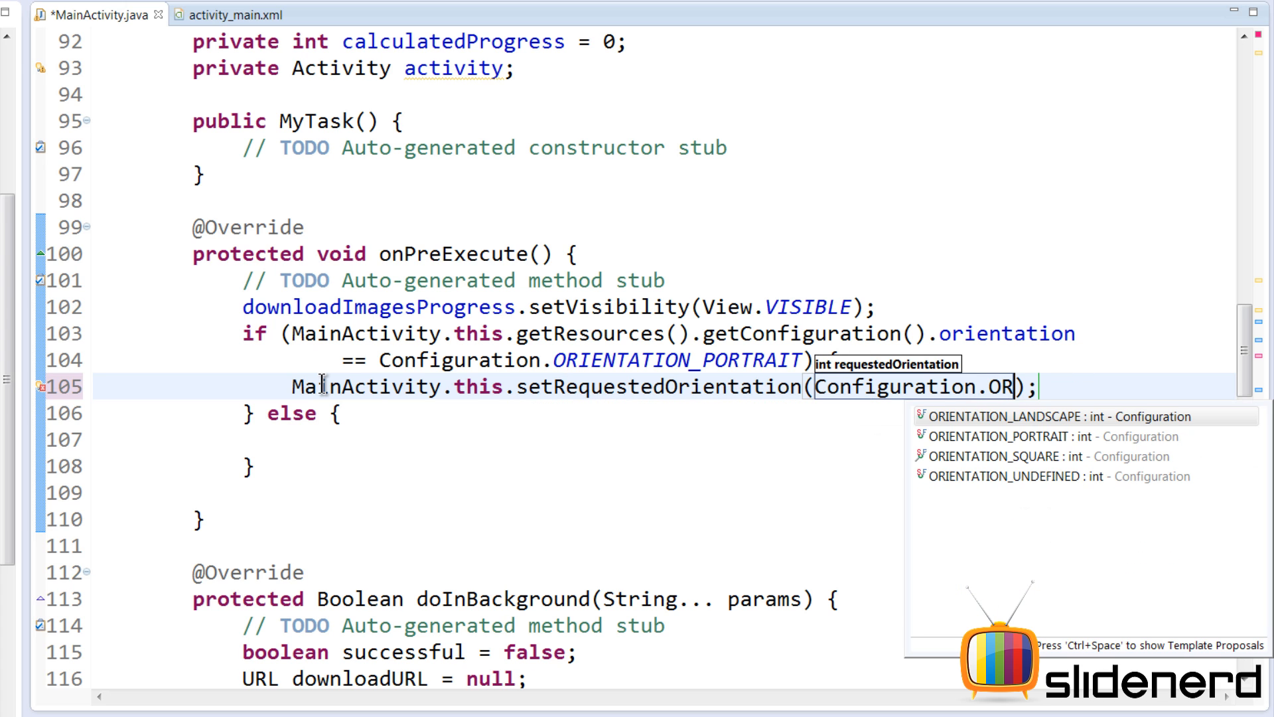
left_click(1007, 436)
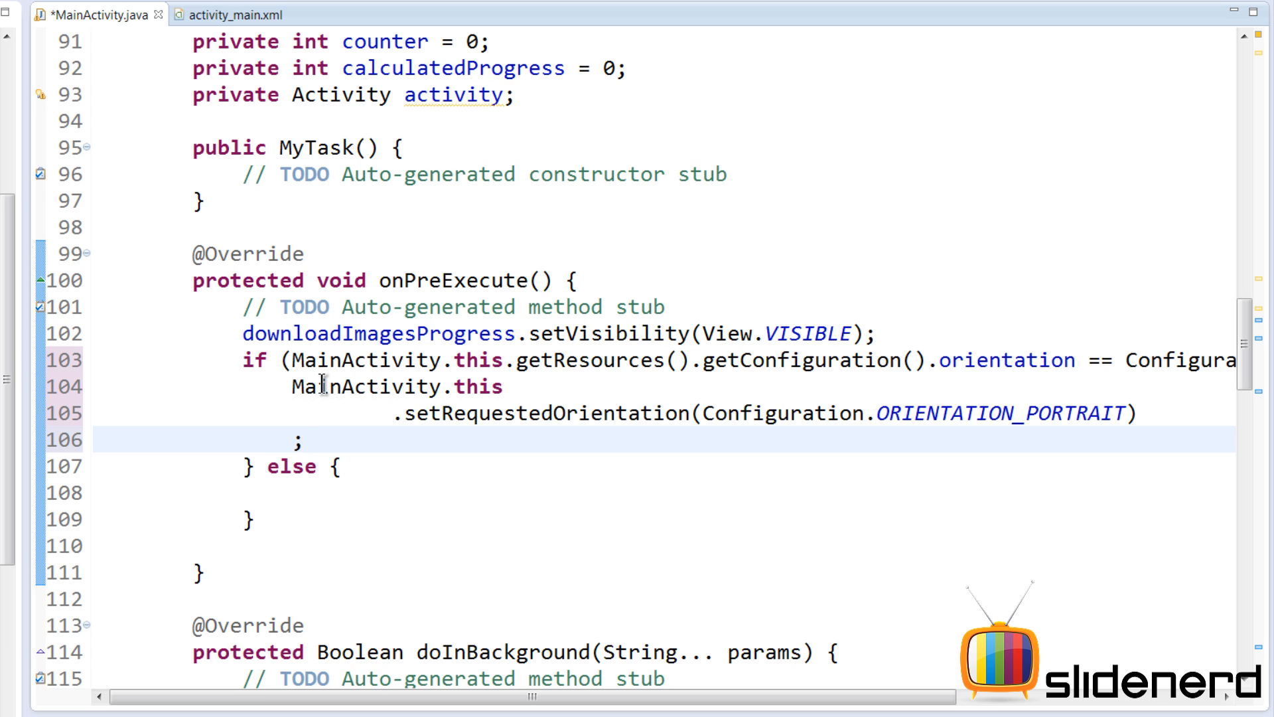
key("BackSpace")
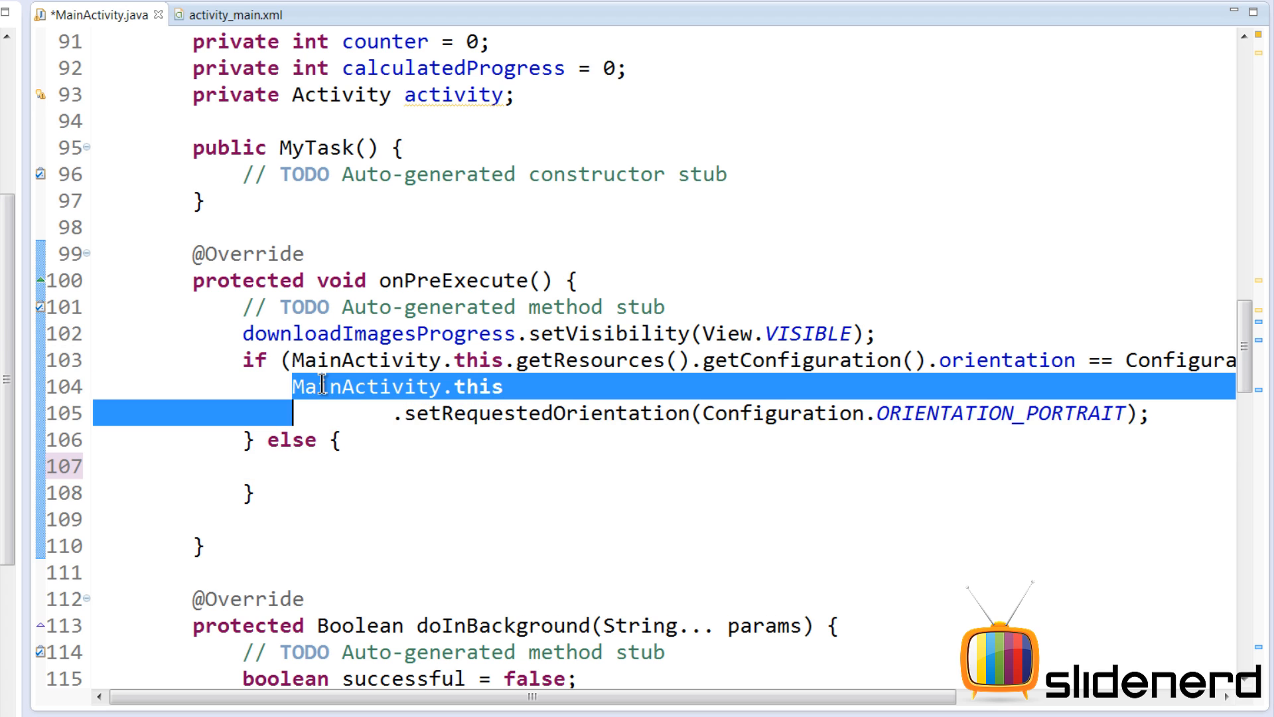
type("MainActivity.this.setRequestedOrientation(Configuration.ORIENTATION_PORTRAIT);")
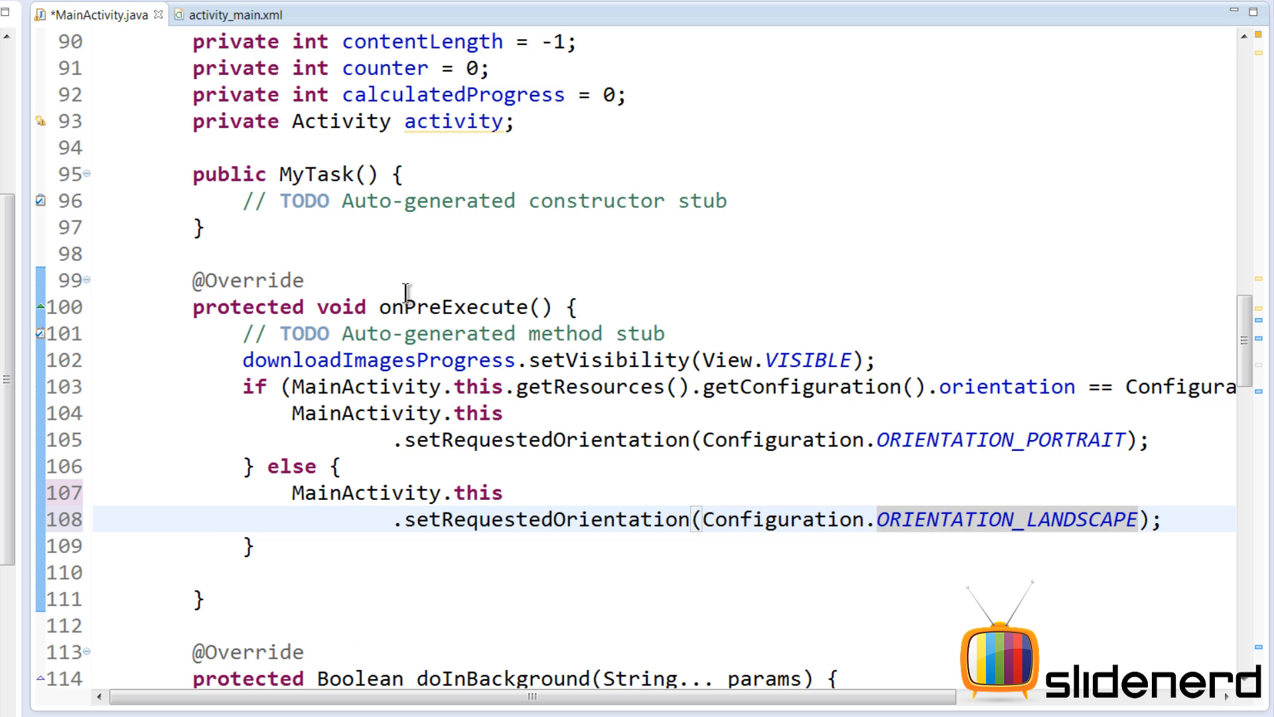
scroll("down", 3)
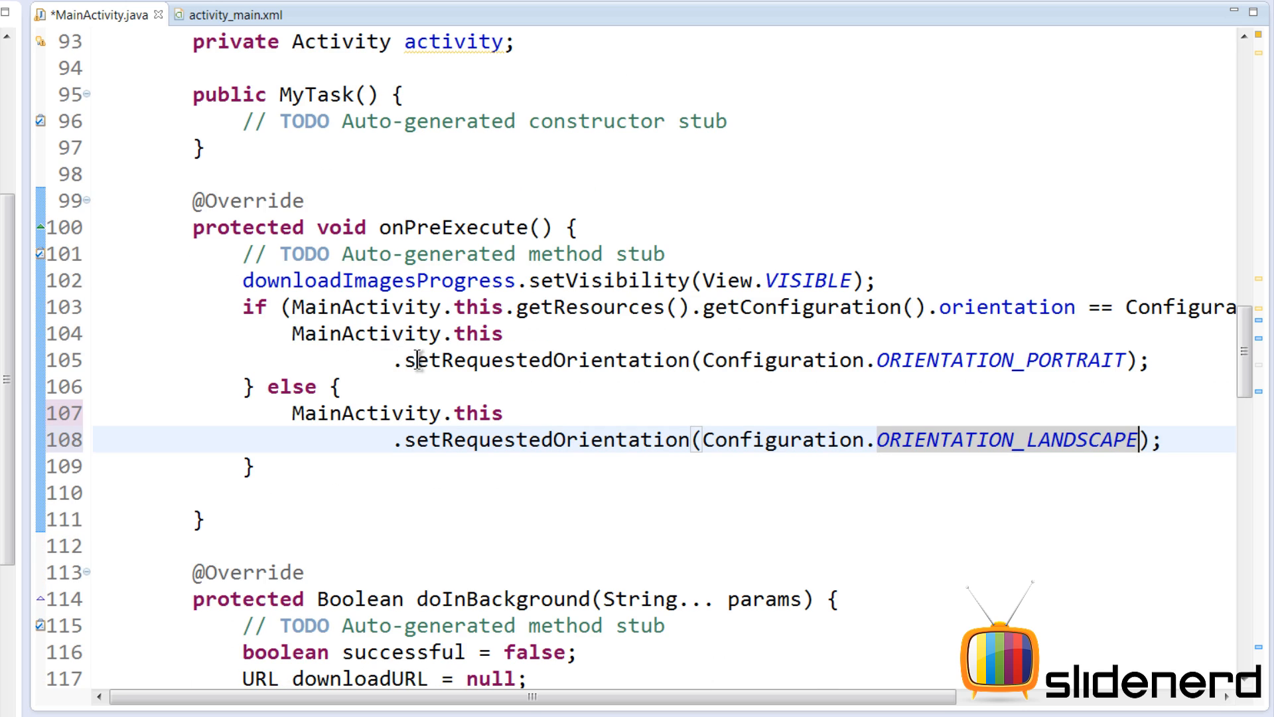
double_click(544, 360)
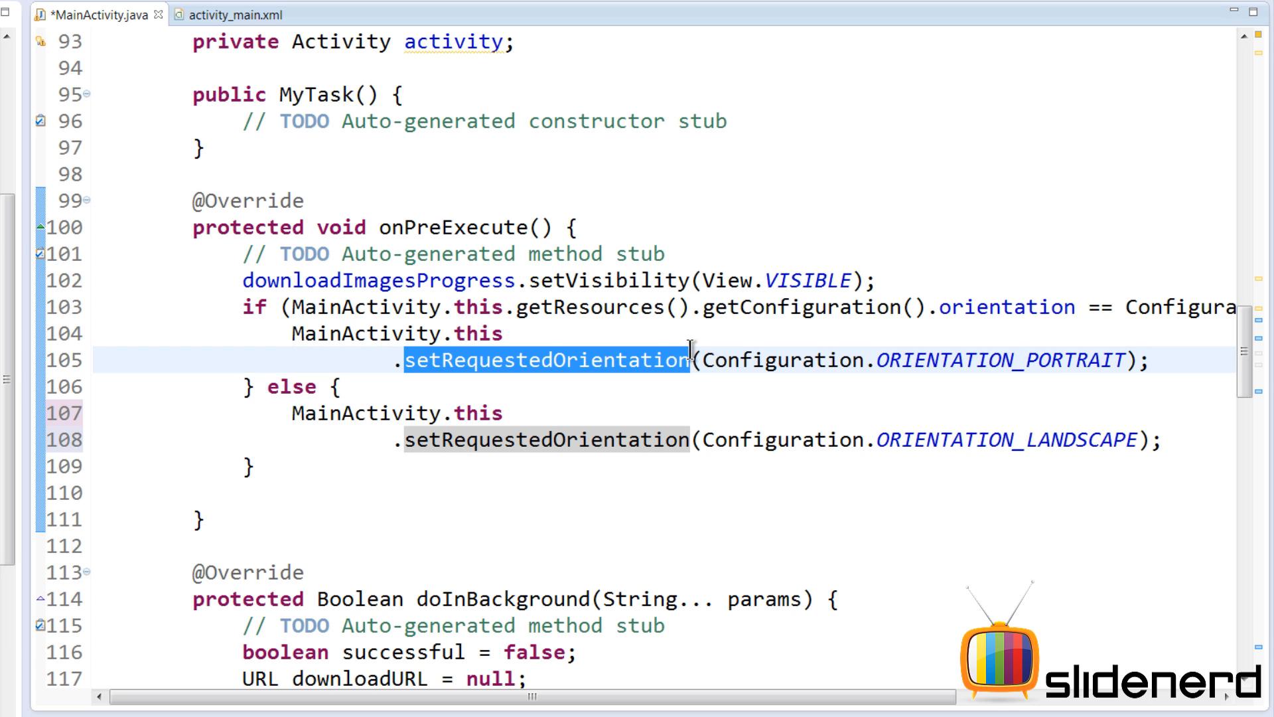
mouse_move(1065, 361)
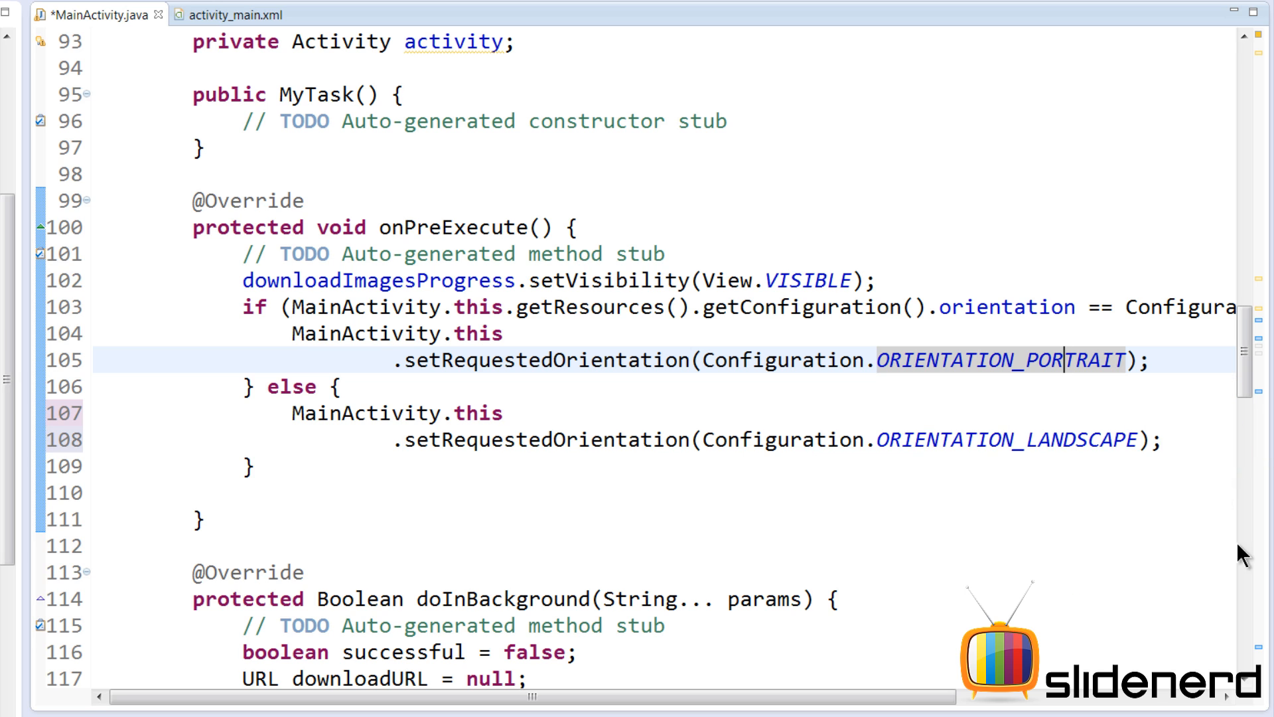
mouse_move(984, 441)
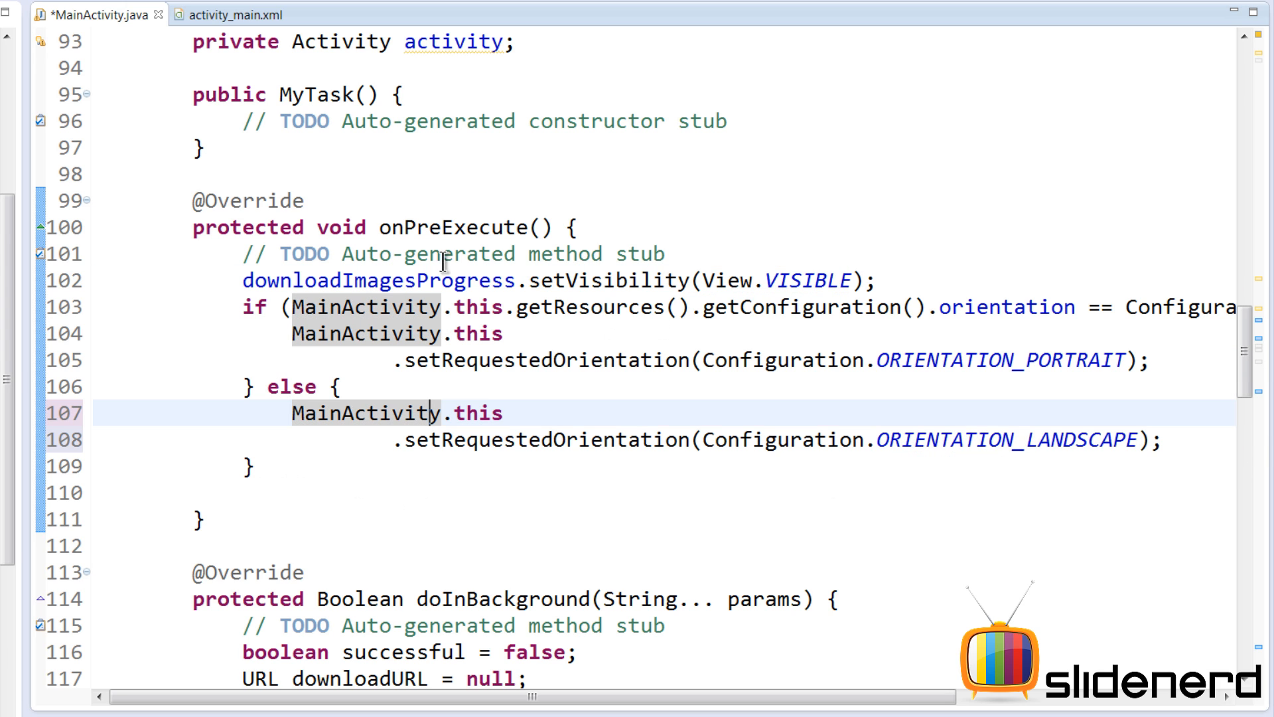
double_click(451, 228)
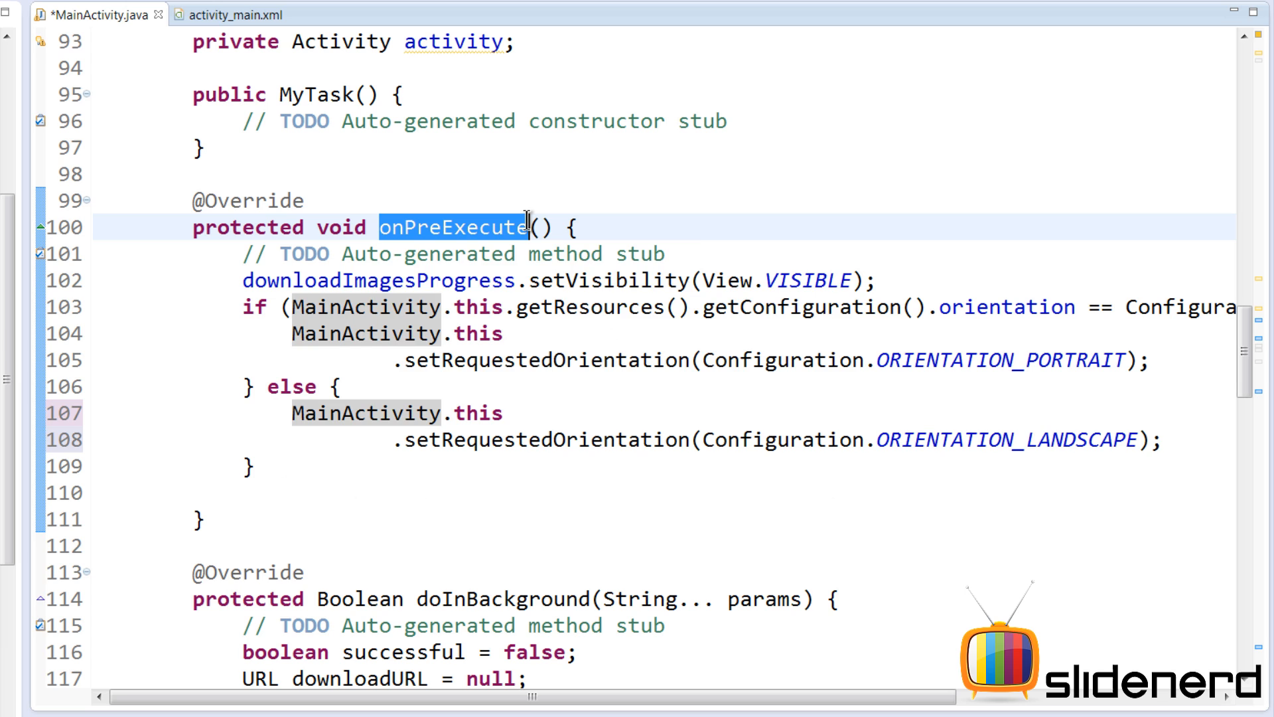
mouse_move(524, 226)
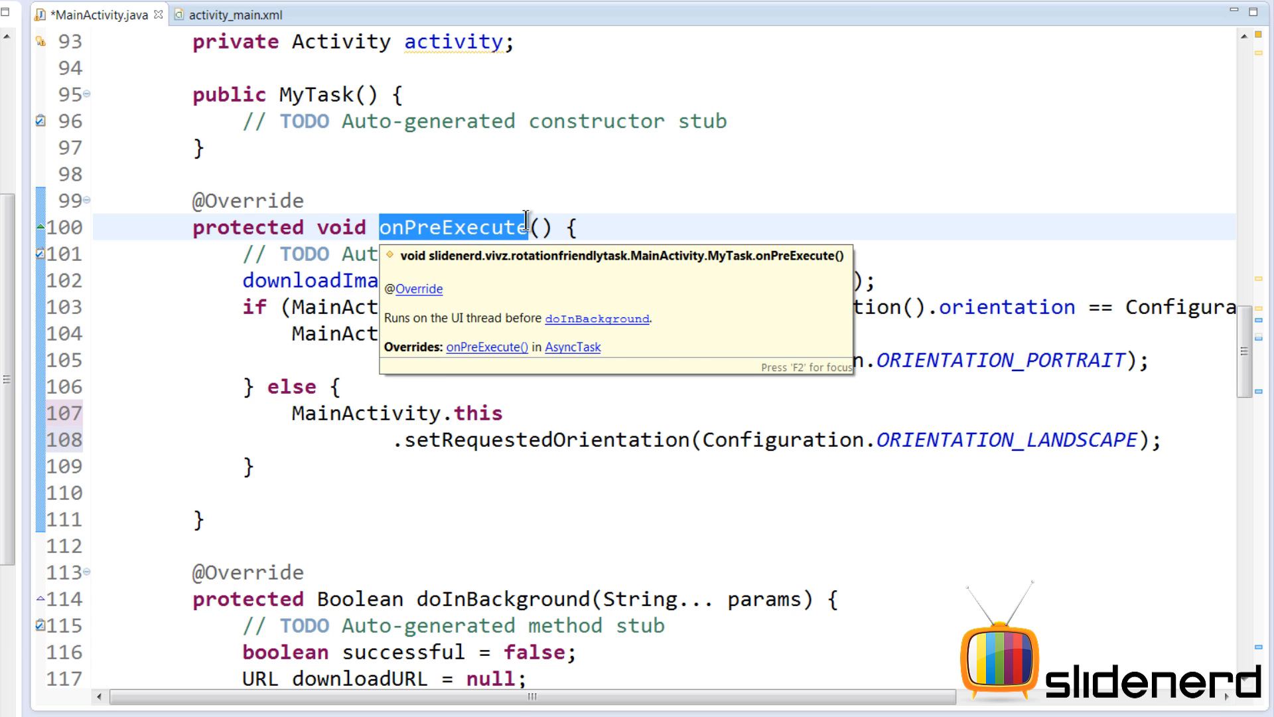
scroll("down", 3)
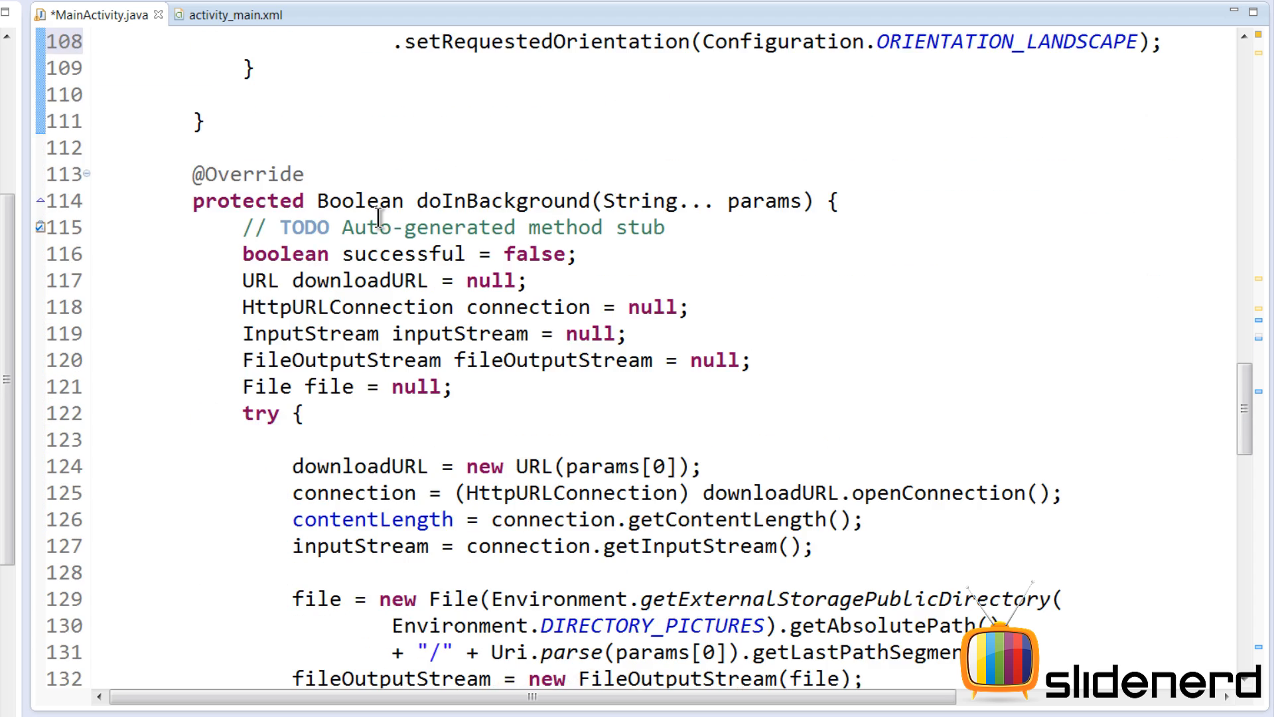
scroll("down", 3)
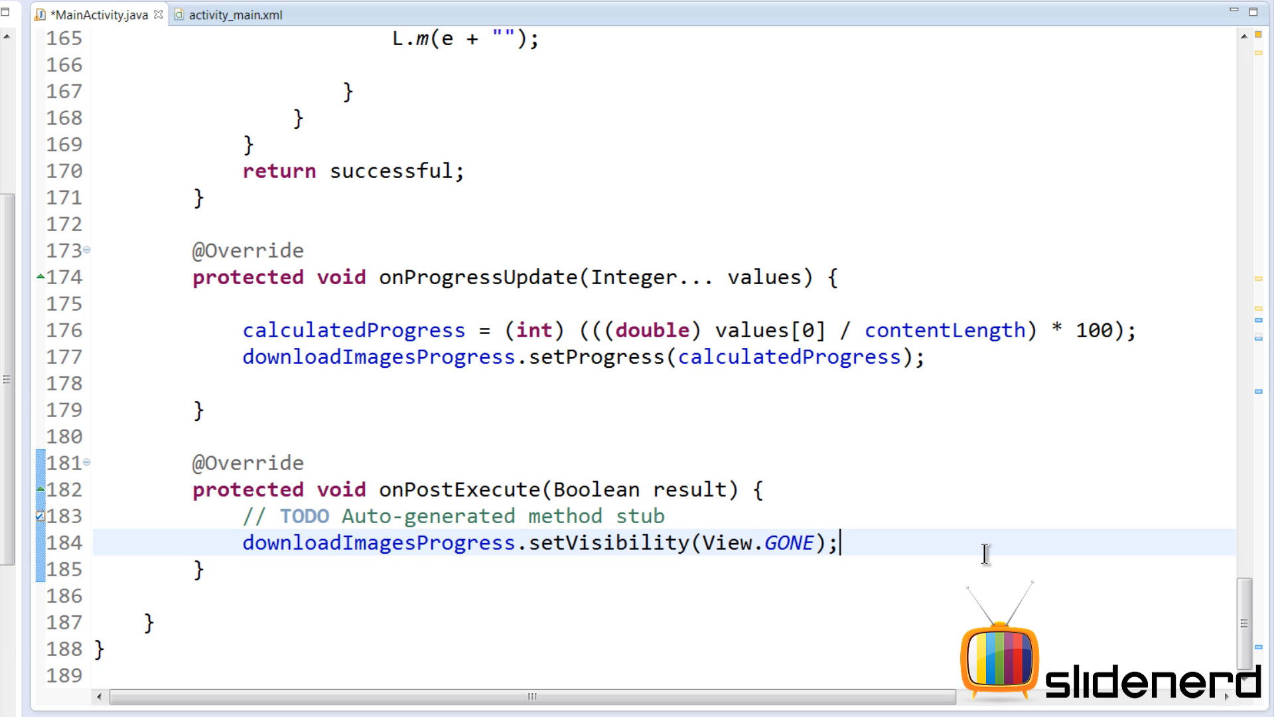
Step: Add MainActivity.this.setRequestedOrientation(ActivityInfo.SCREEN_ORIENTATION_SENSOR) after setVisibility in onPostExecute
key("Return")
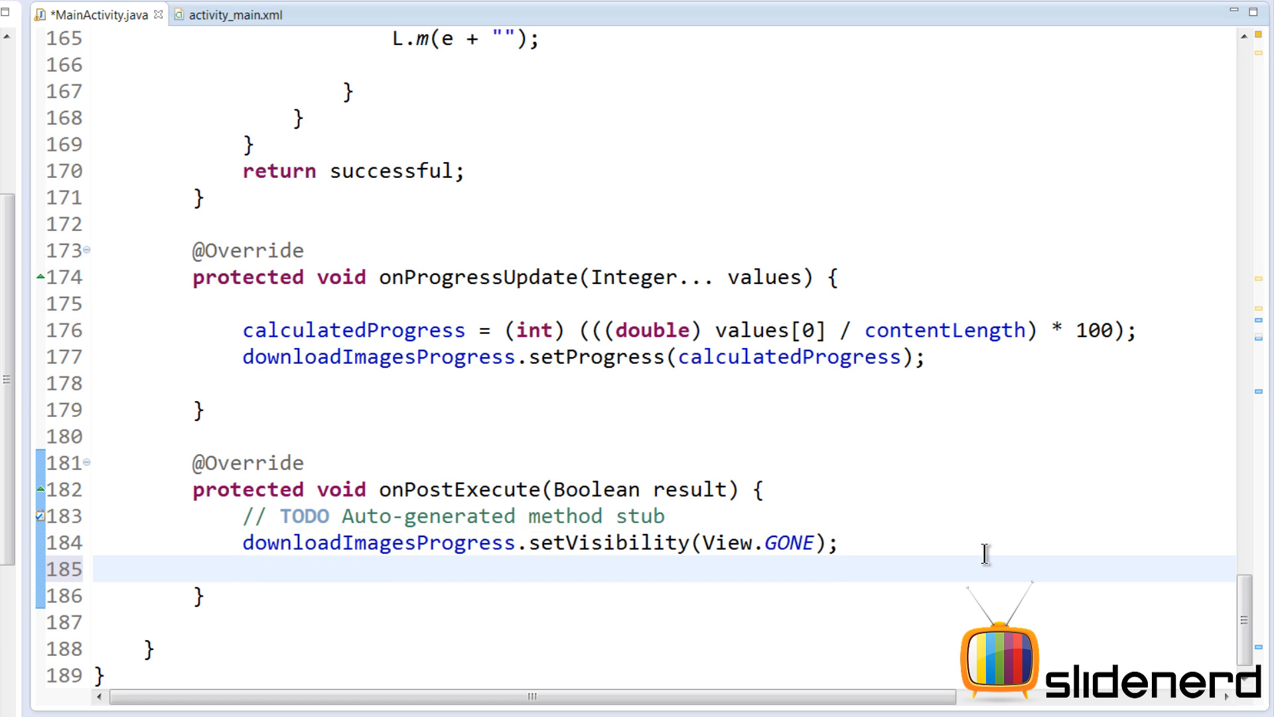
type("MainActivity.this.")
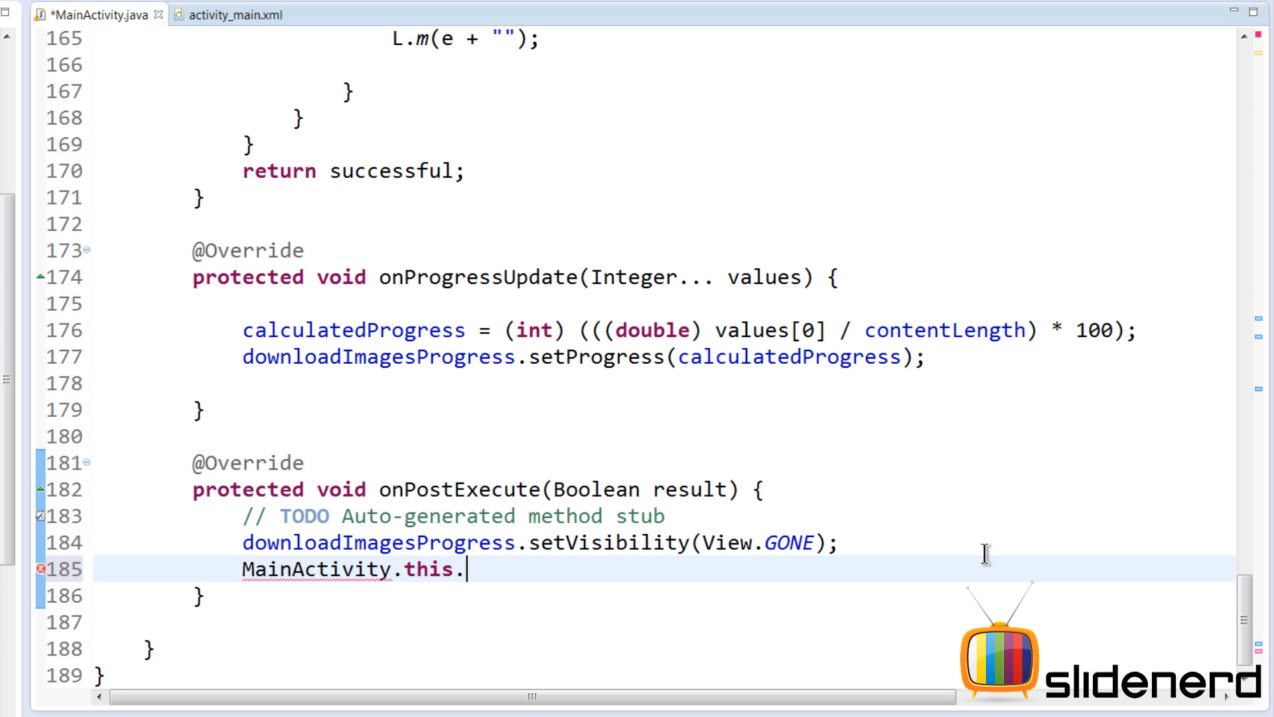
type("setRequestedOrientation(requestedOrientation);")
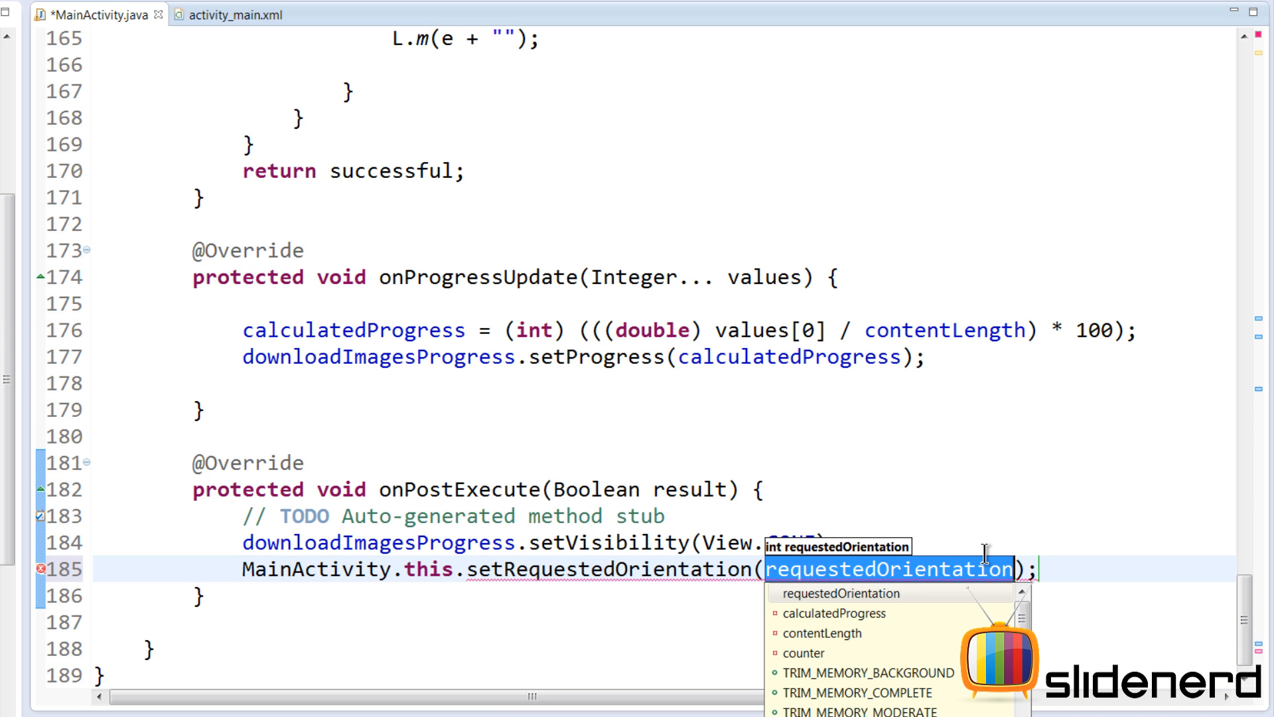
type("A")
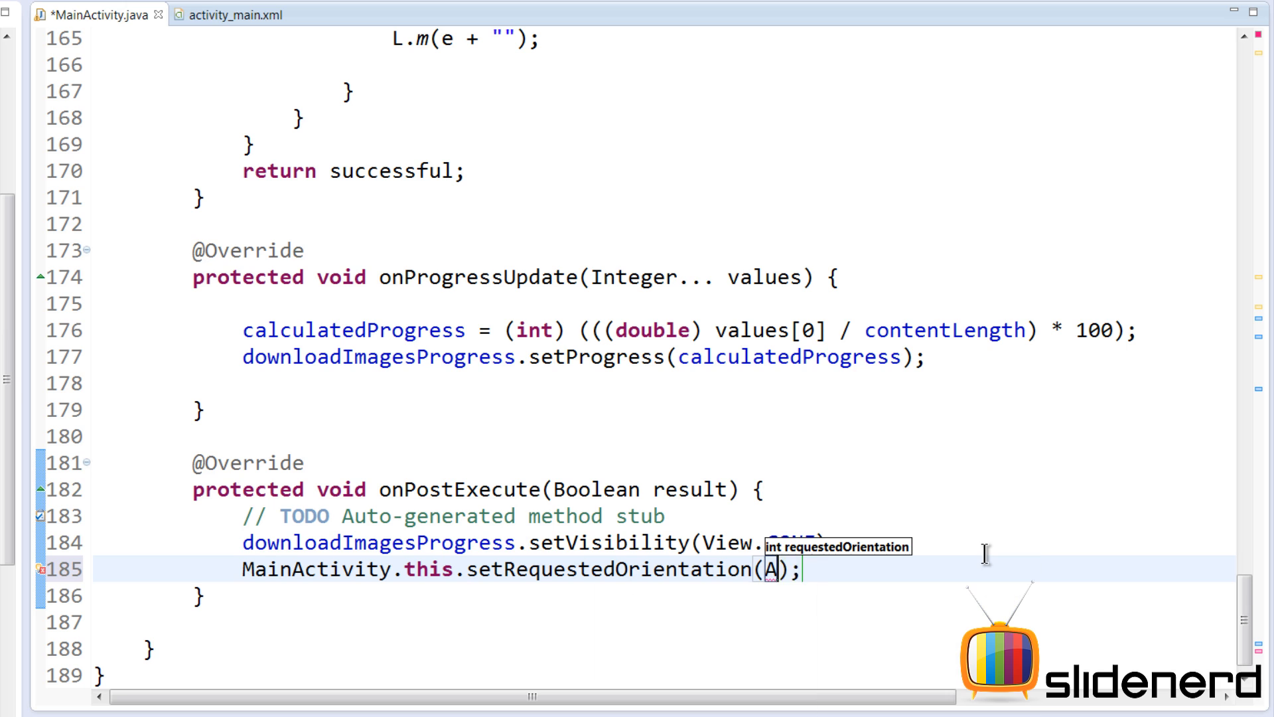
type("ctivityInfo.")
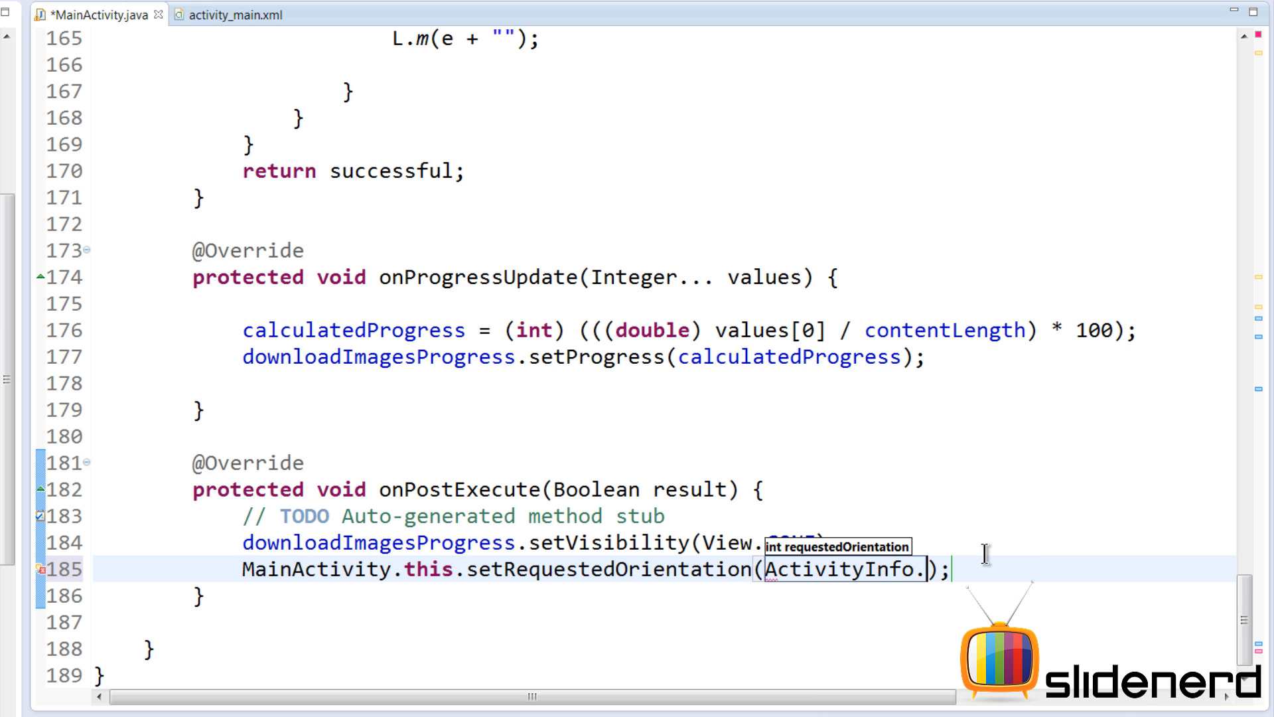
type("SCREEN_ORIENTATION_SENSOR")
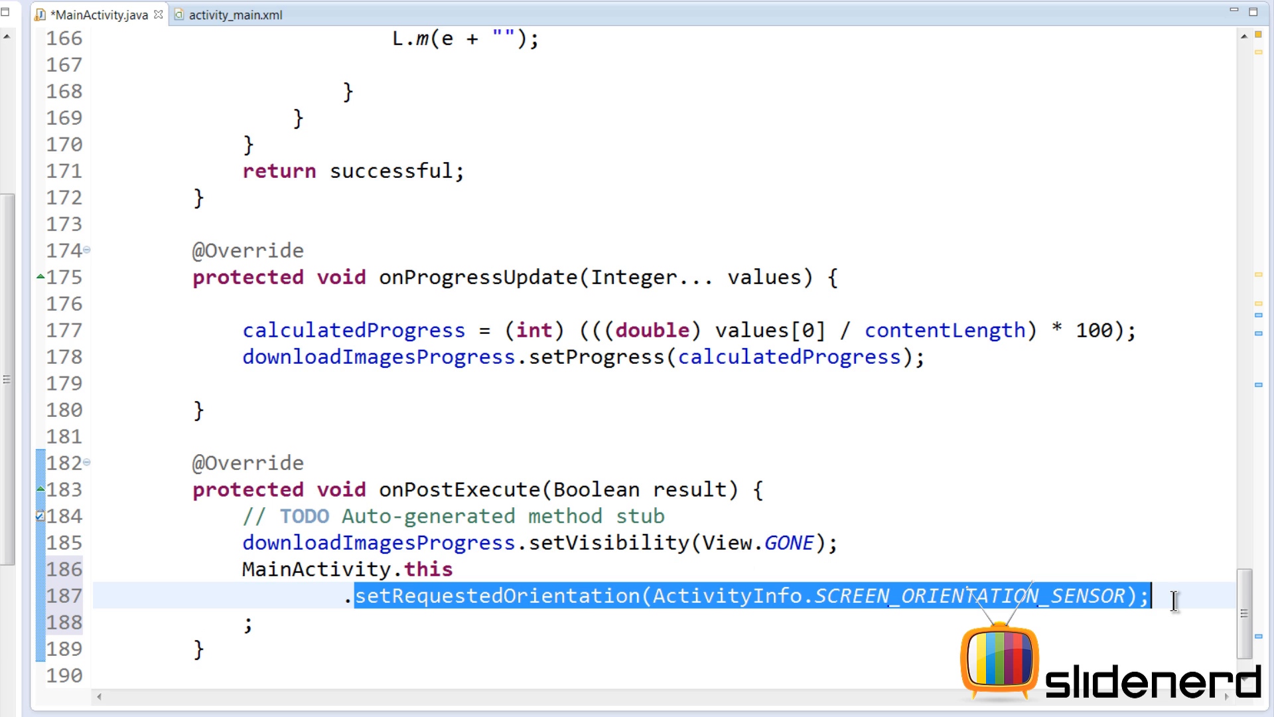
left_click(380, 489)
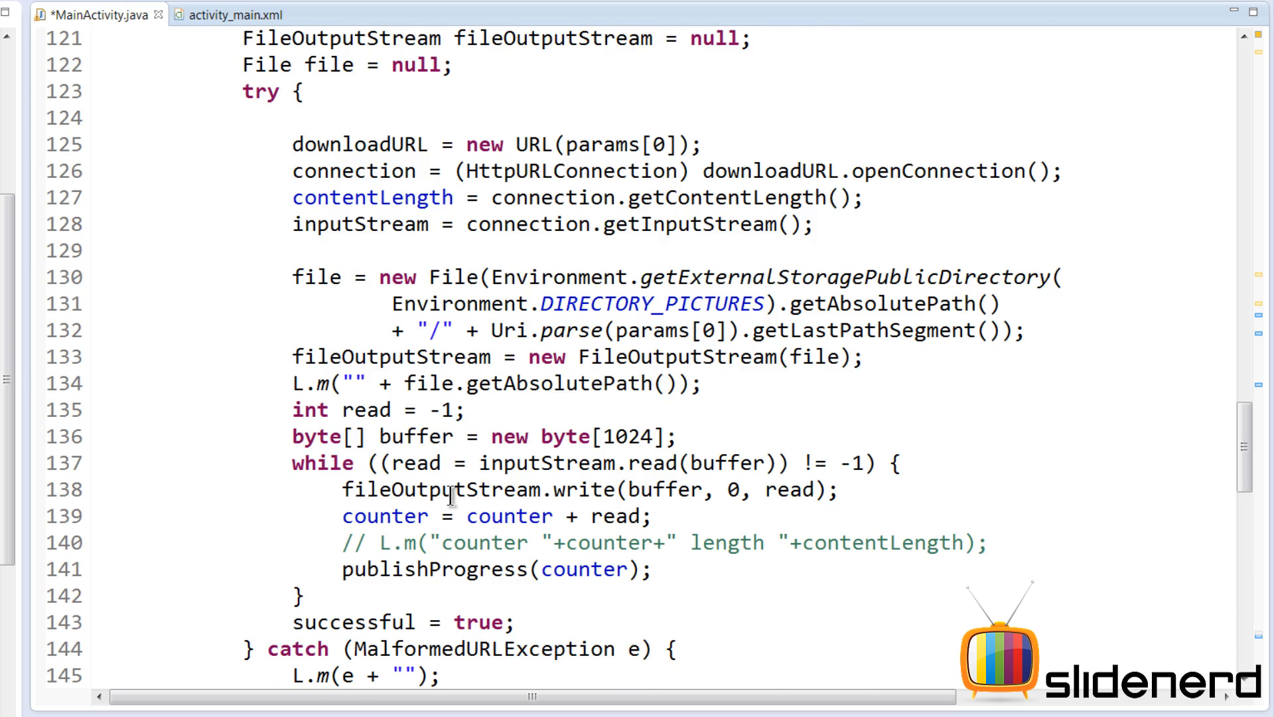
scroll("down", 3)
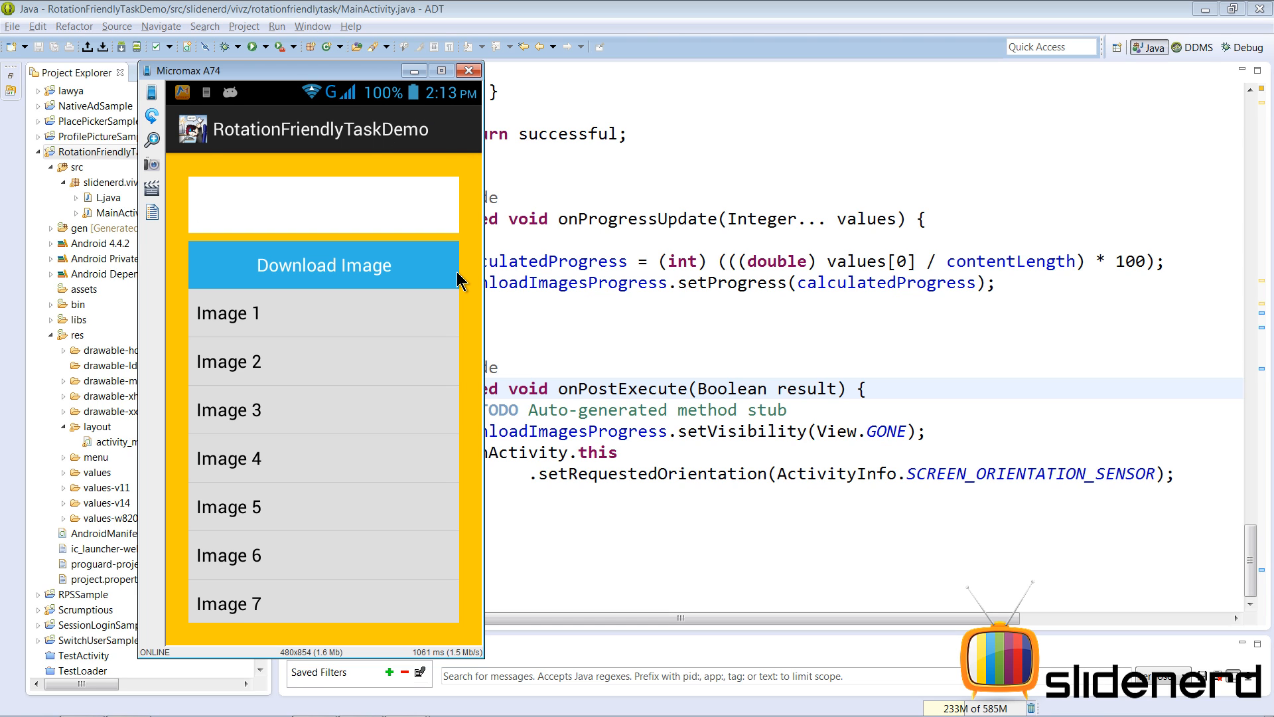
Step: Enter the images.gamersyde.com image URL and tap Download Image
type("http://images.gamersyde.com/im")
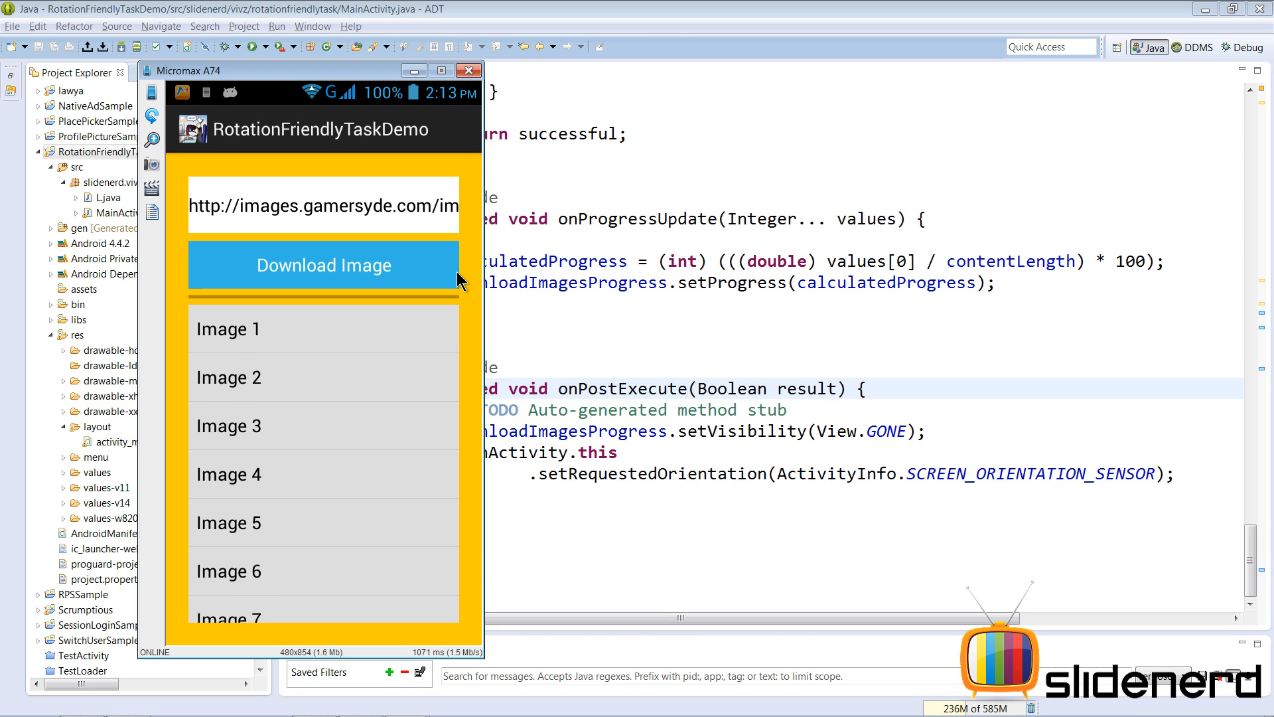
left_click(324, 265)
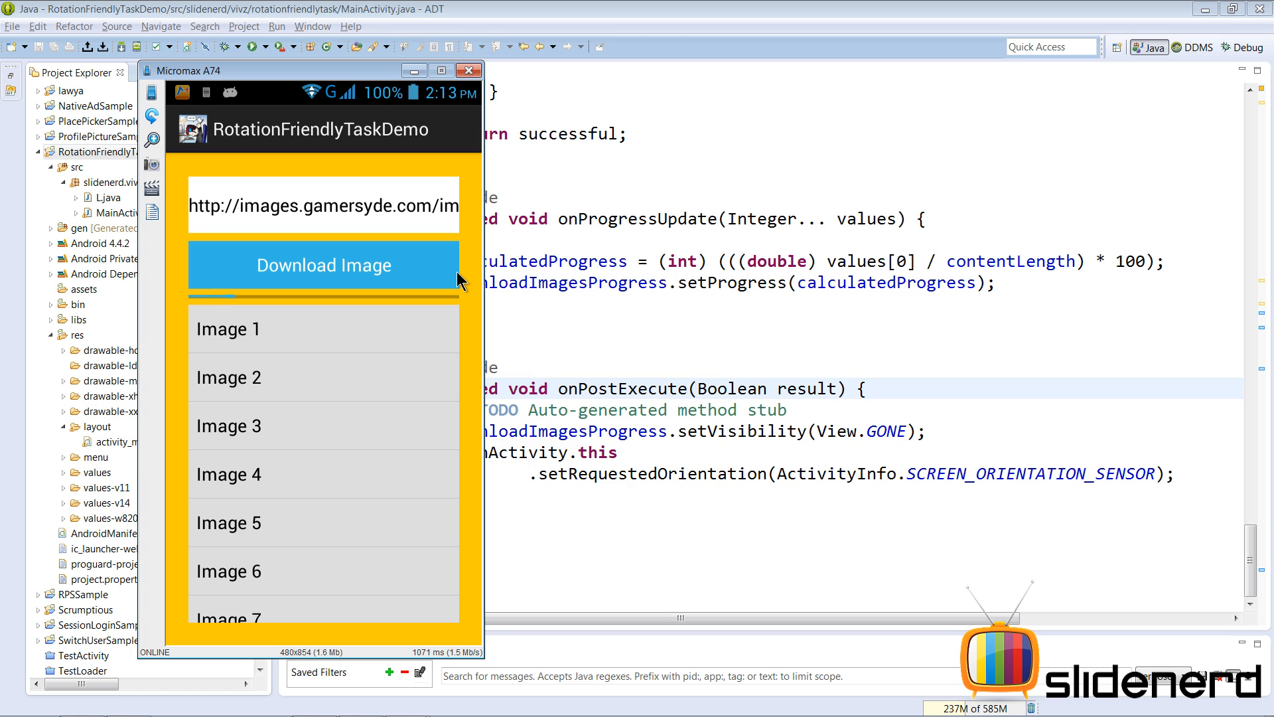